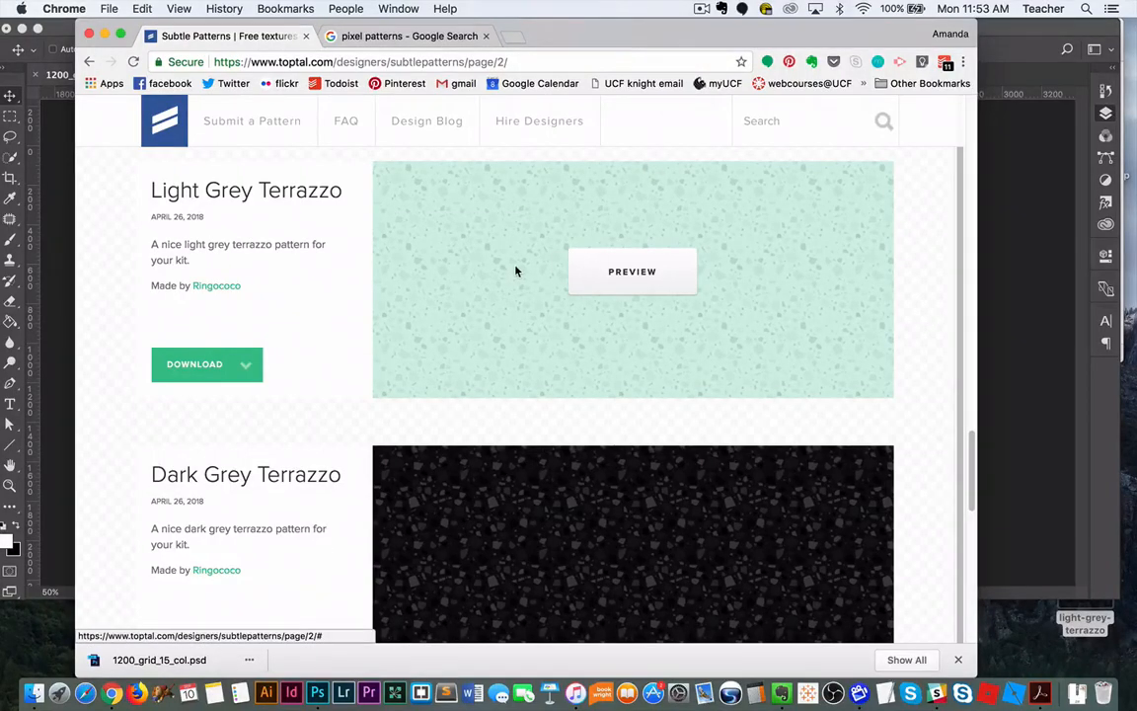
mouse_move(505, 227)
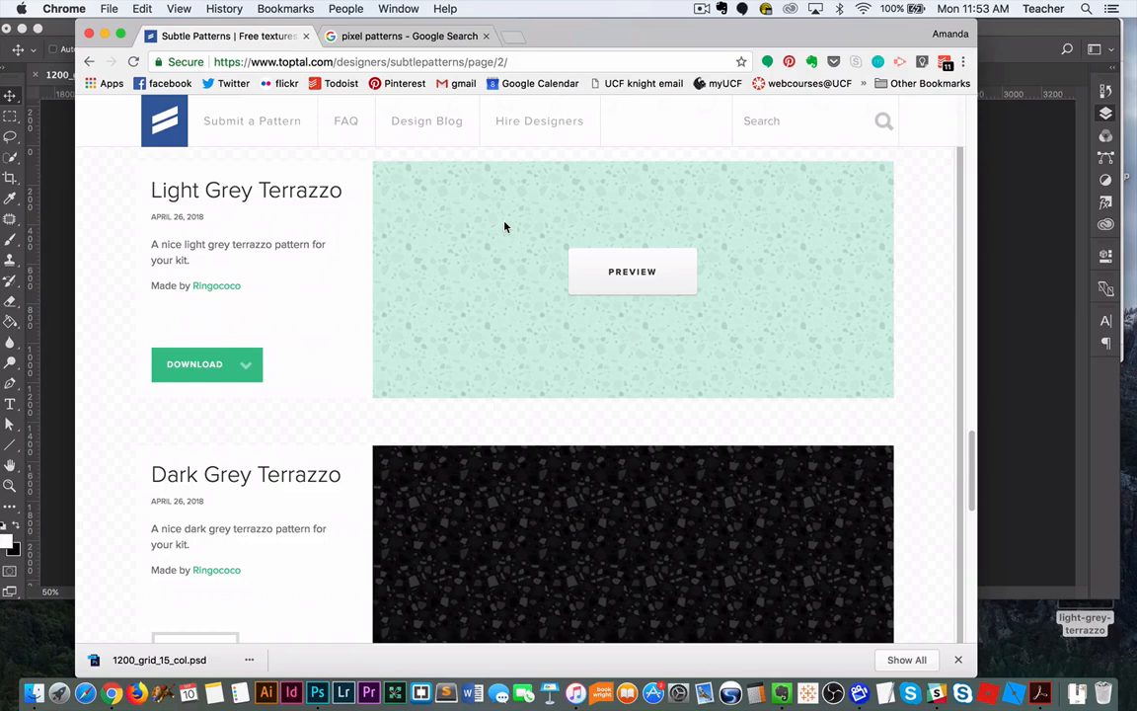
mouse_move(517, 191)
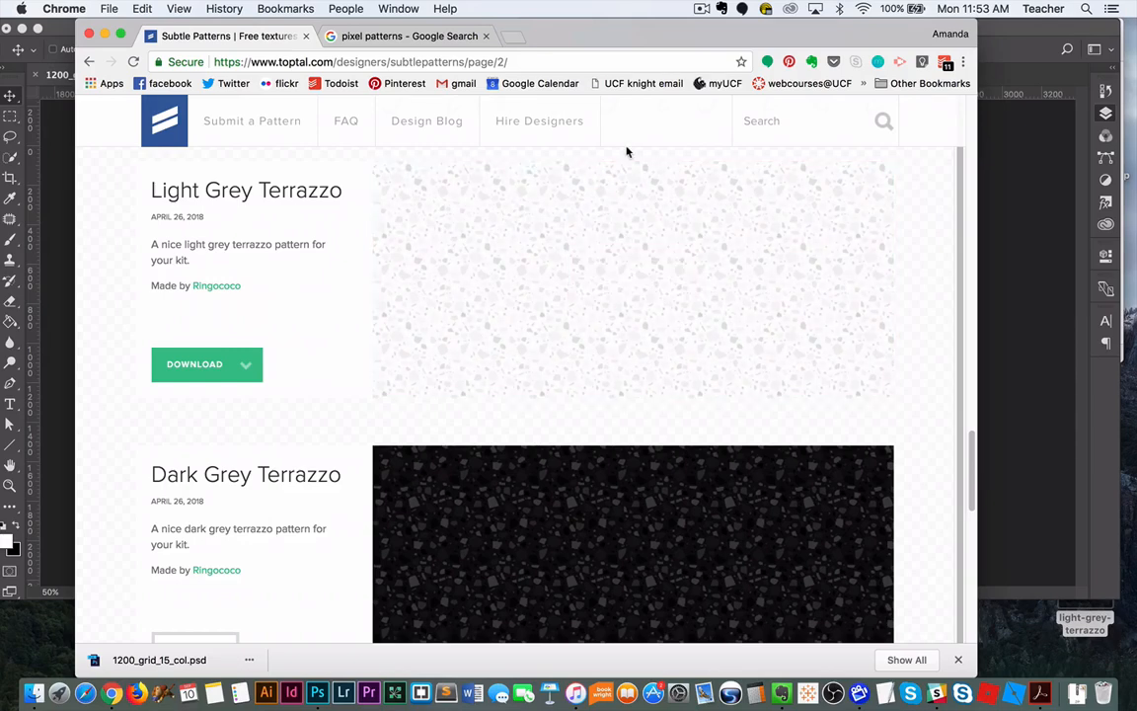
mouse_move(650, 39)
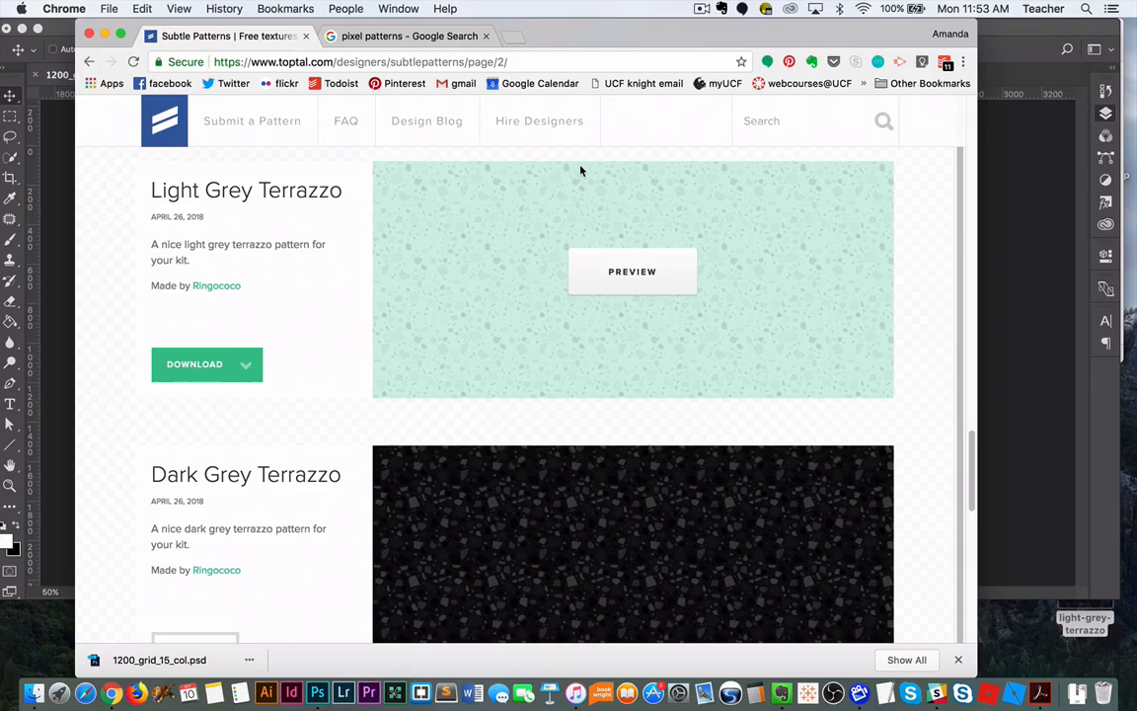
mouse_move(478, 162)
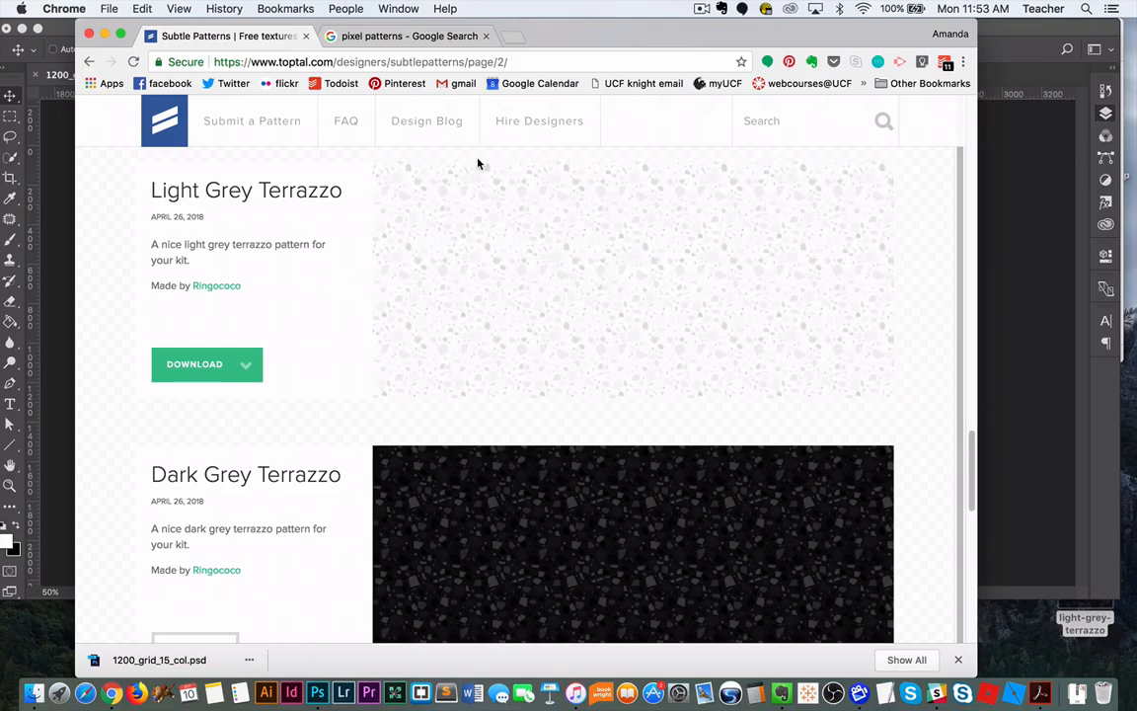
Scroll the Subtle Patterns listings down to the Light Grey Terrazzo pattern for download
scroll(up, 3)
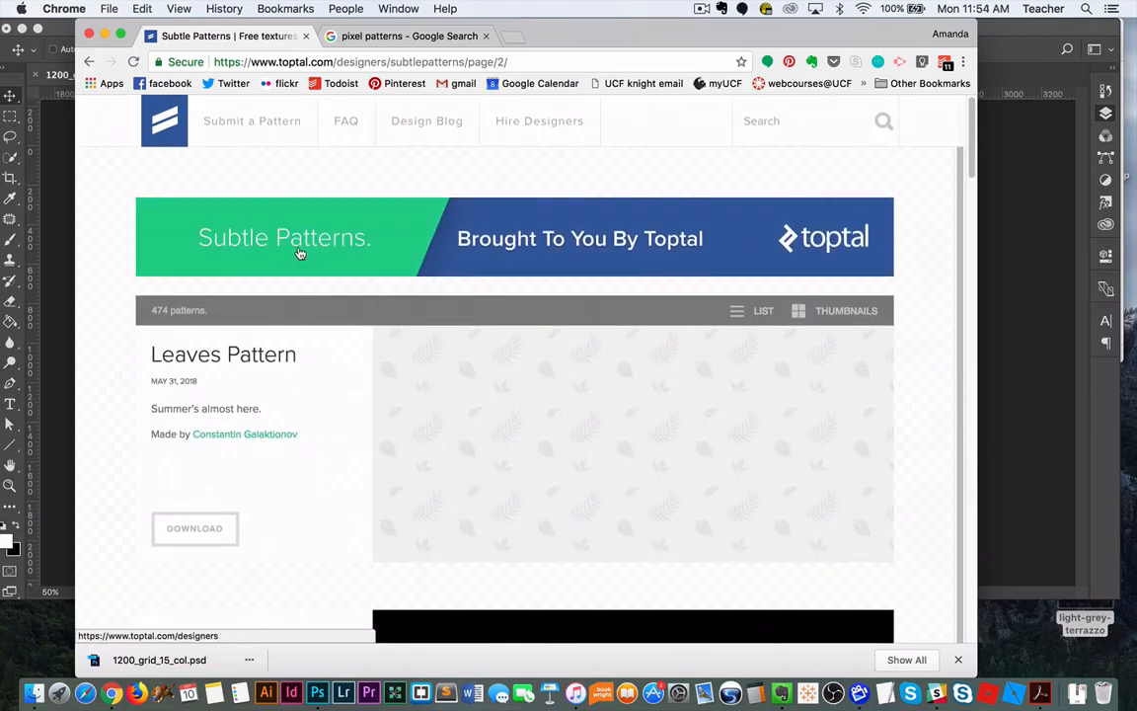
mouse_move(292, 172)
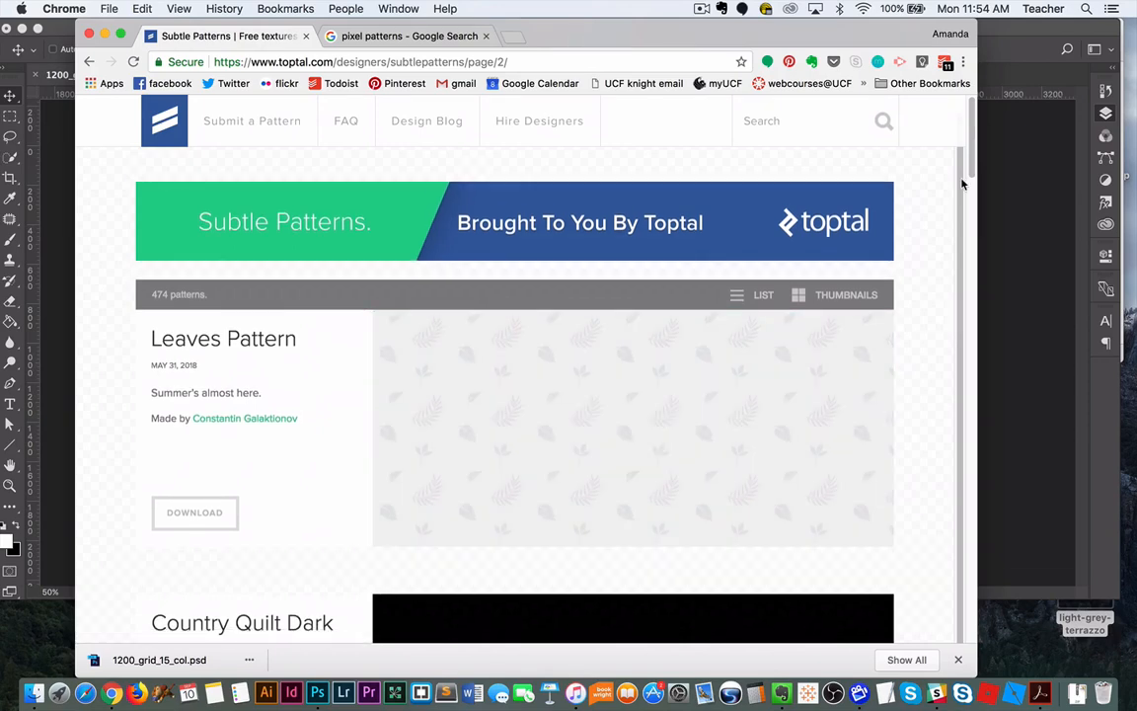
scroll(down, 3)
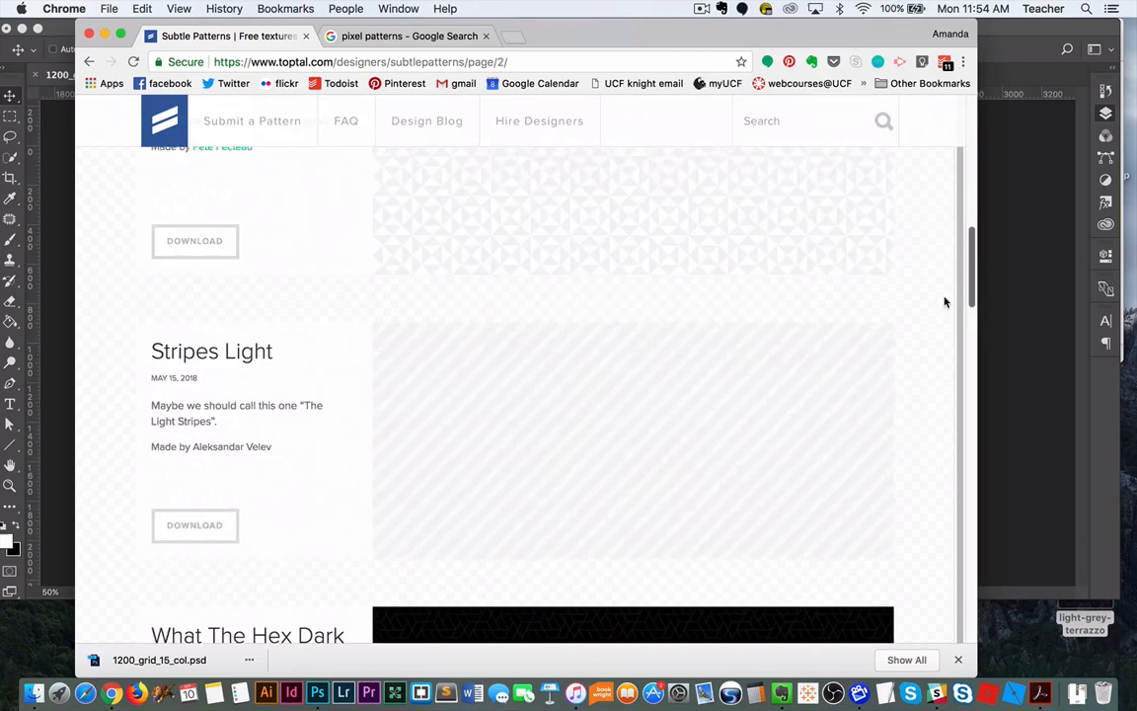
scroll(down, 3)
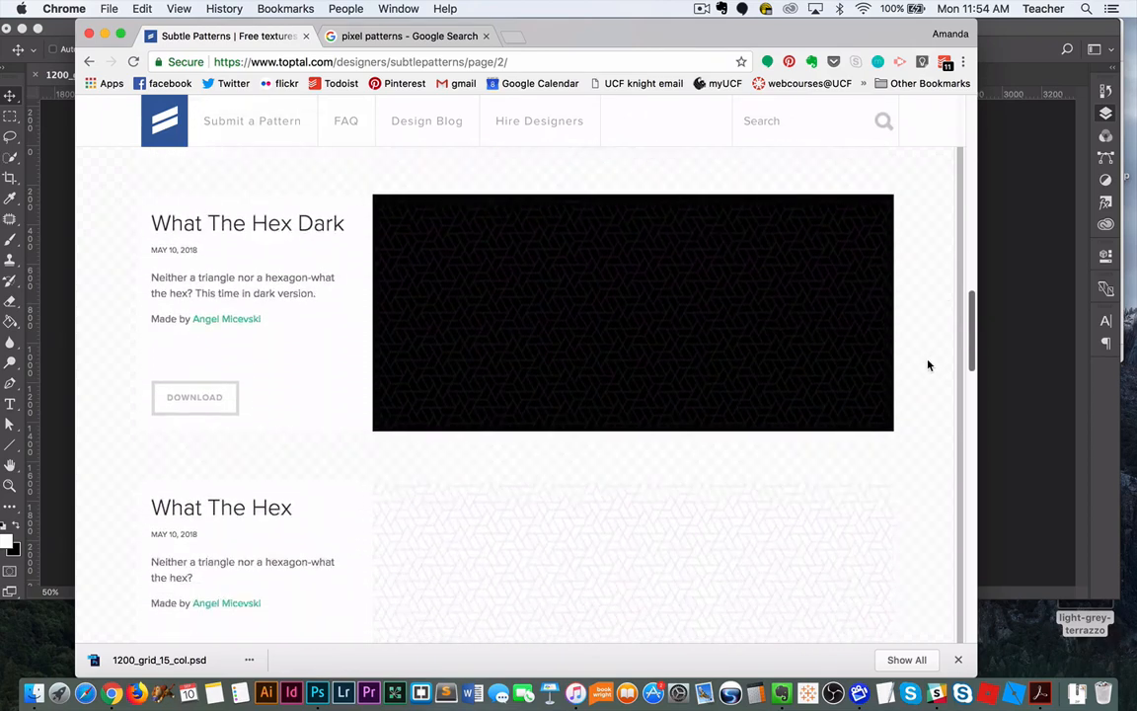
scroll(down, 3)
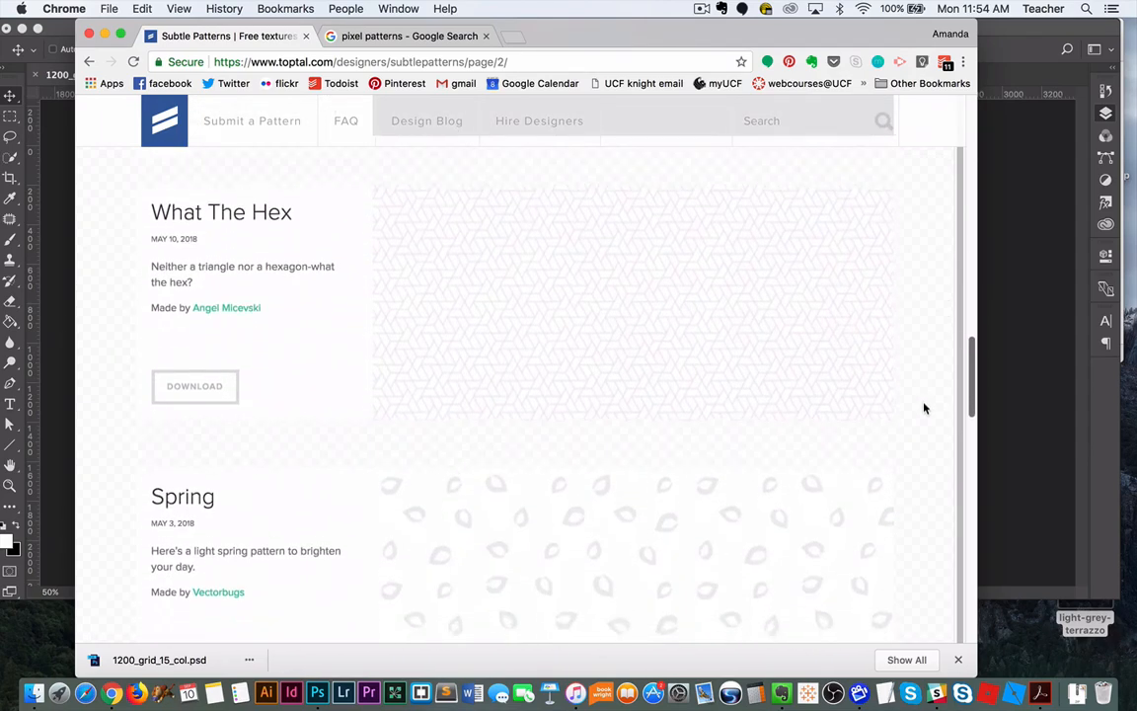
scroll(down, 3)
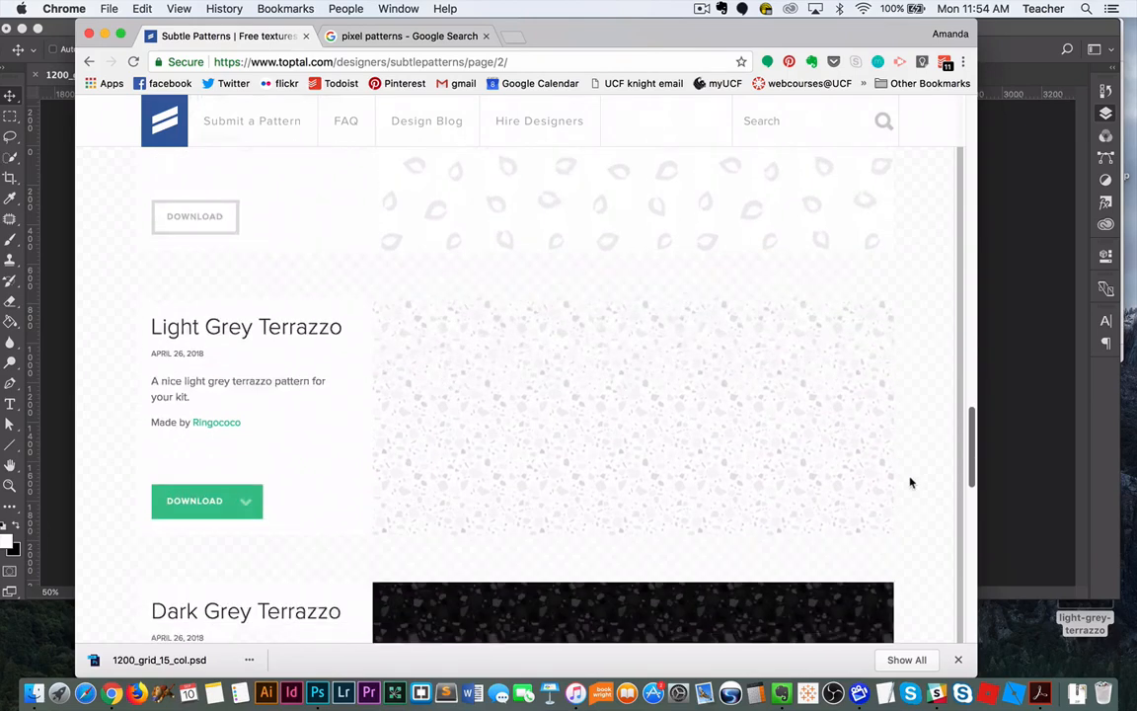
scroll(down, 3)
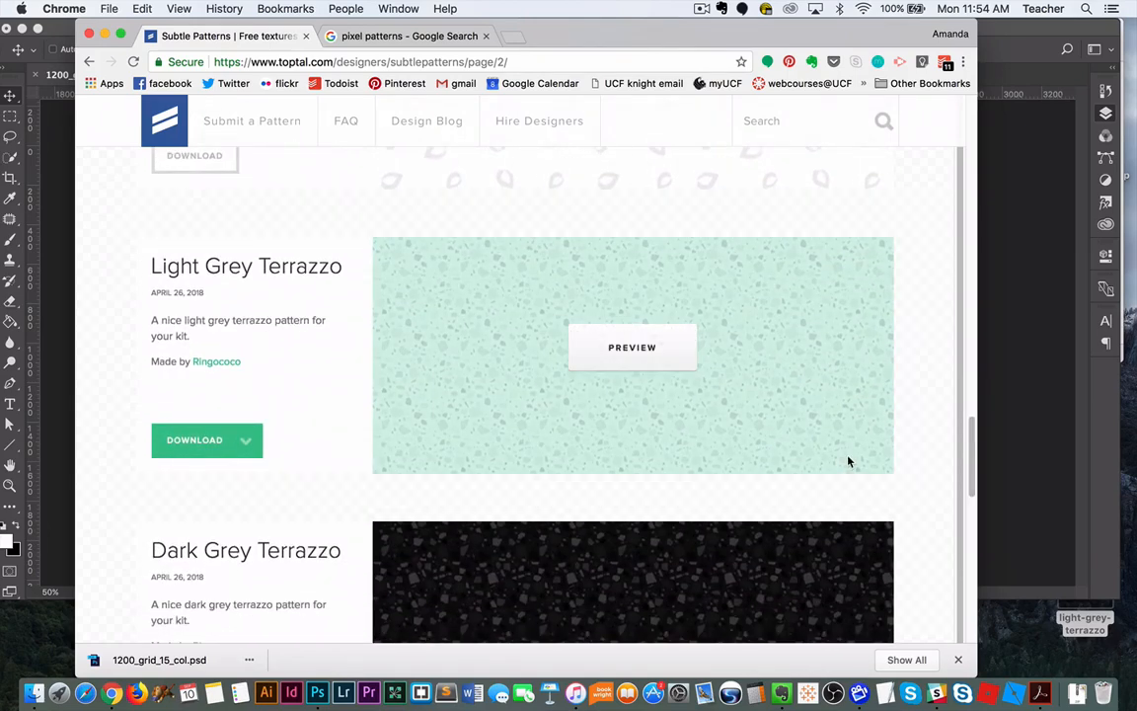
mouse_move(785, 330)
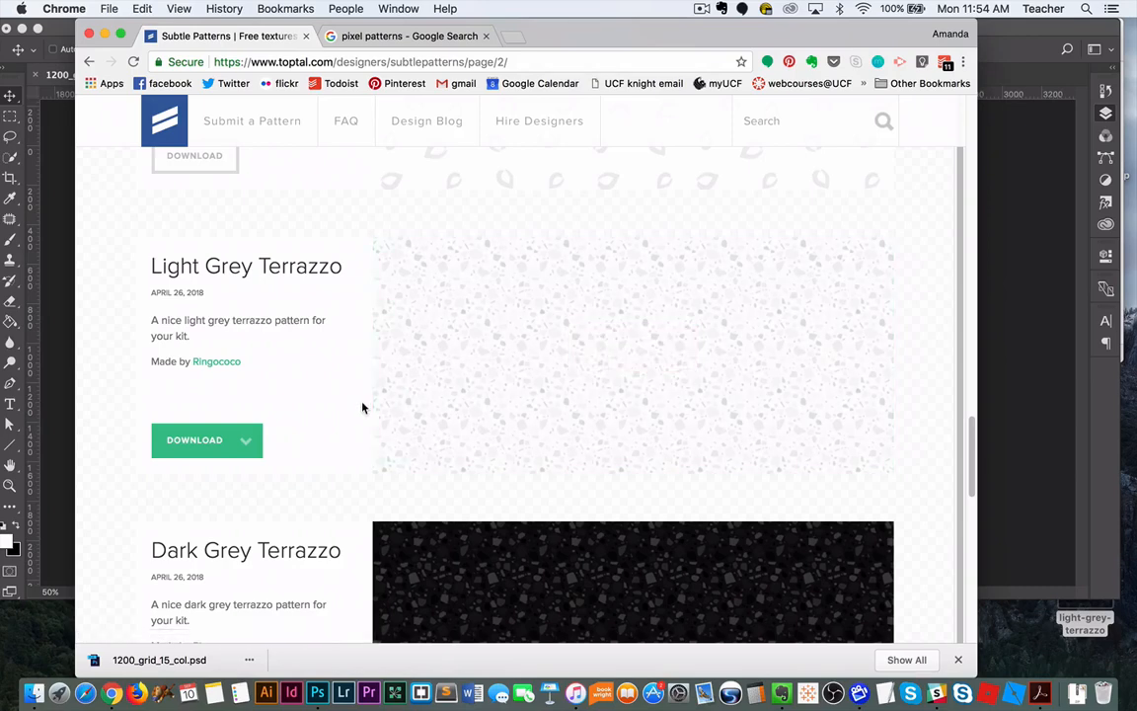
mouse_move(208, 439)
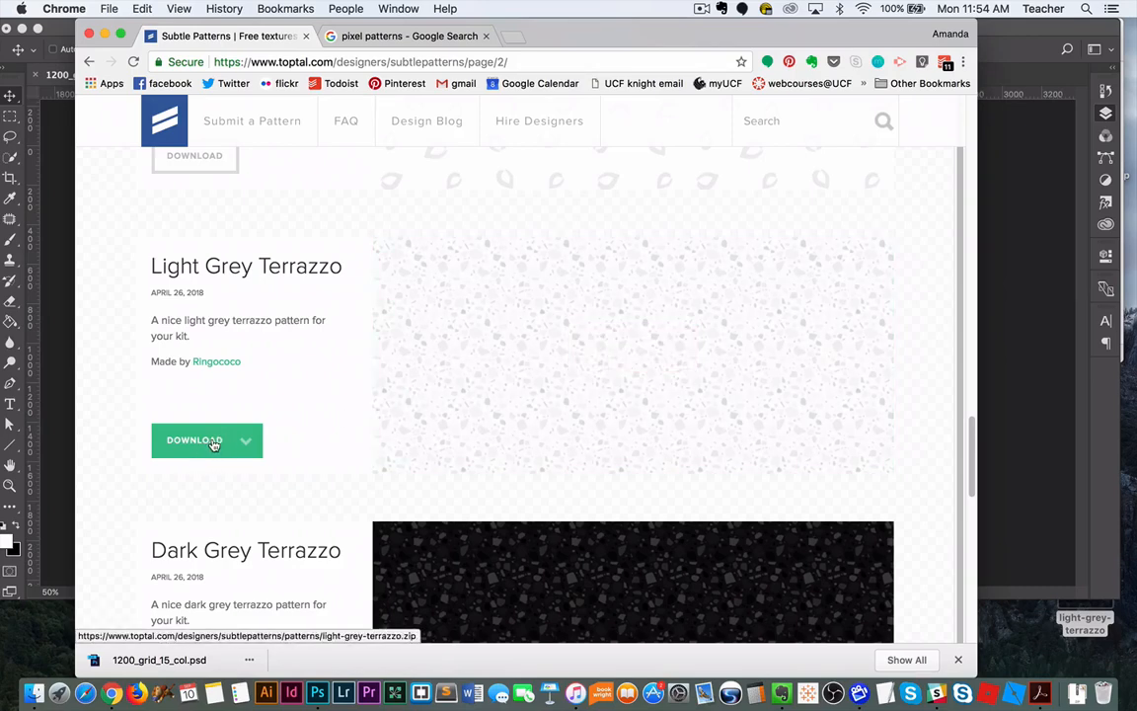
mouse_move(399, 36)
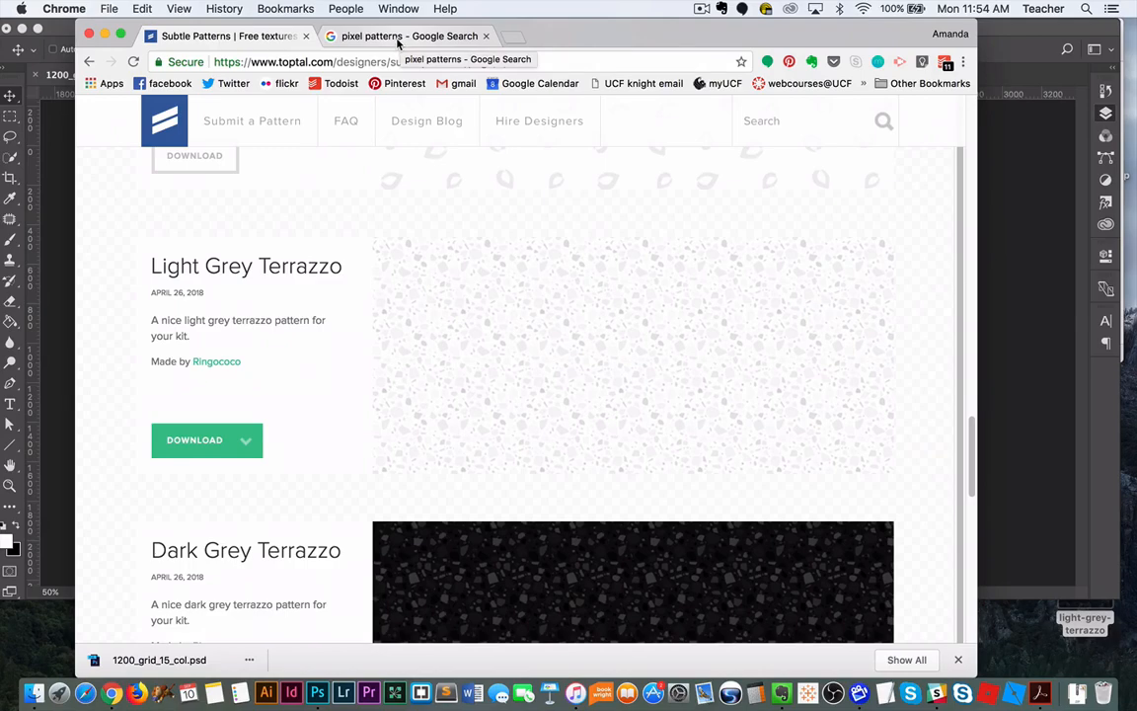
Switch to the Chrome tab with the Google results for 'pixel patterns'
click(411, 36)
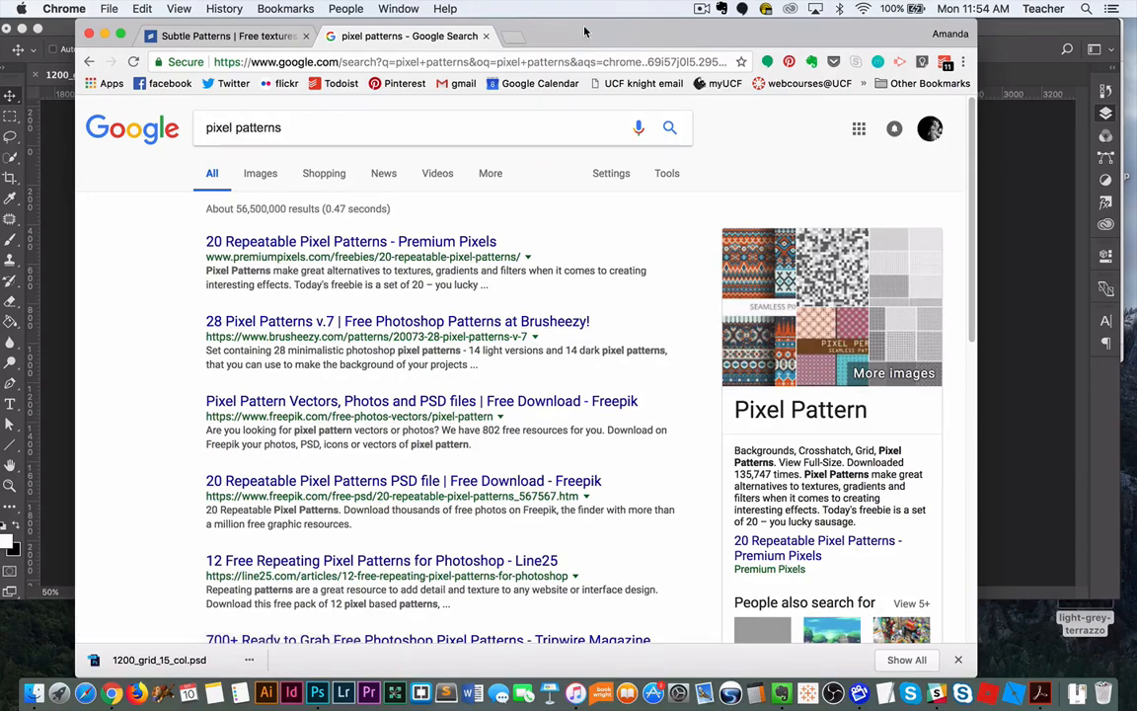
mouse_move(999, 24)
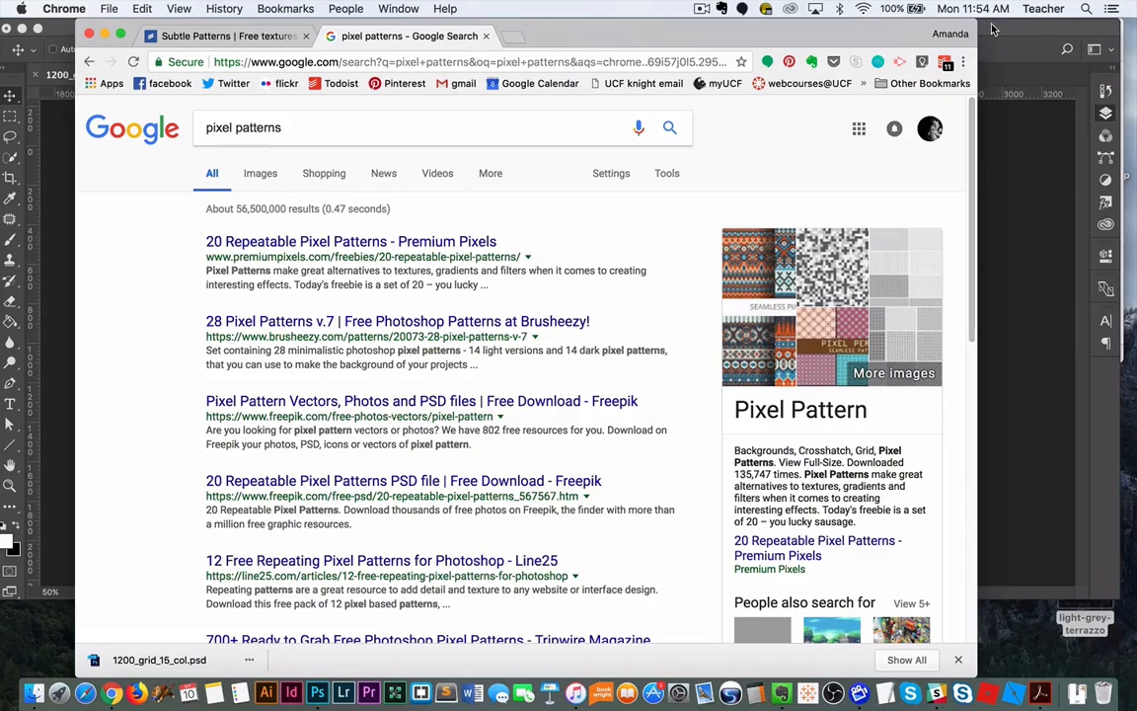
Switch to Photoshop with light-grey-terrazzo.png open and the whole tile selected
click(316, 691)
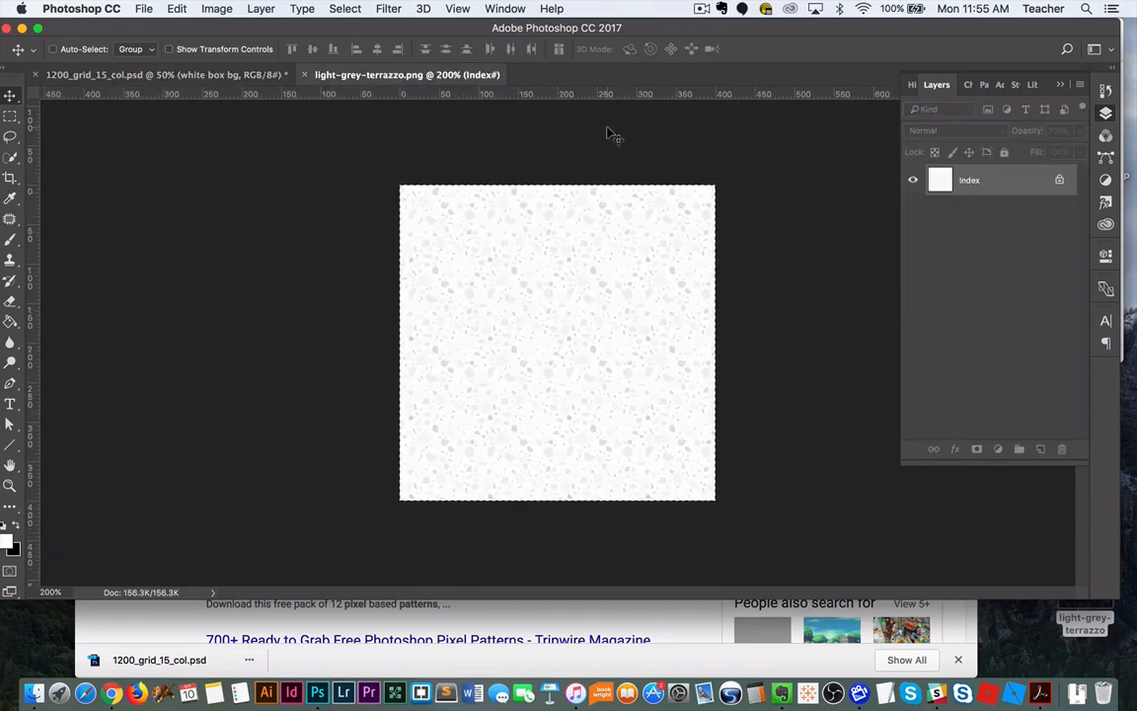
mouse_move(661, 158)
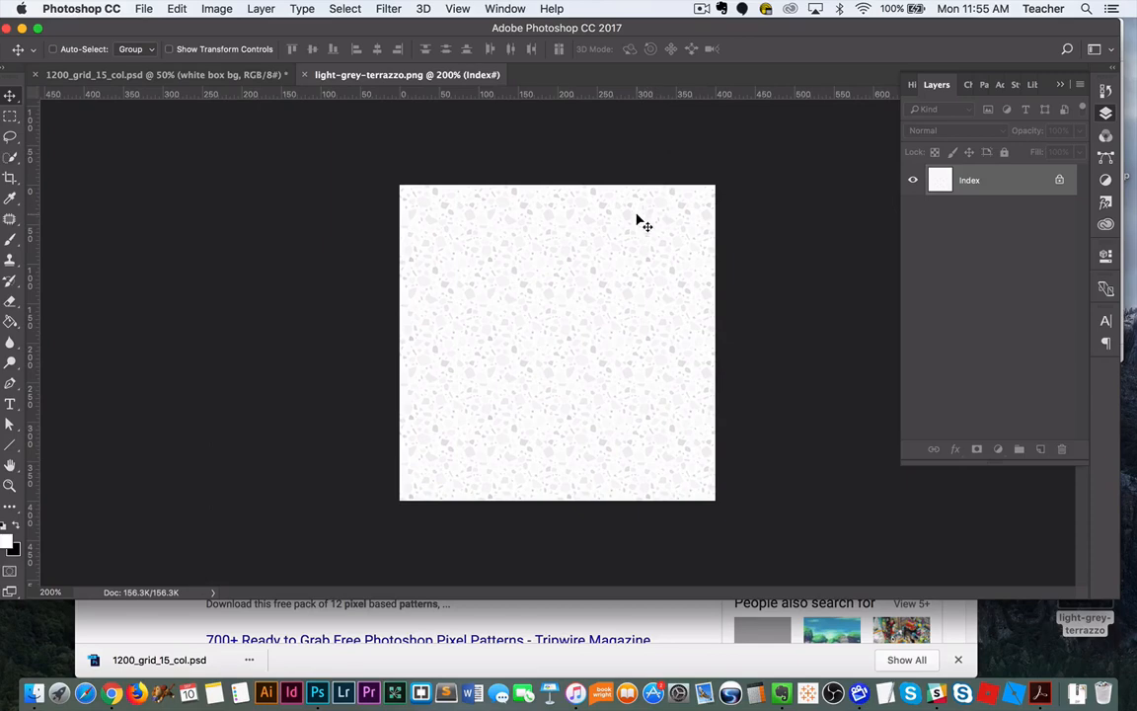
mouse_move(590, 399)
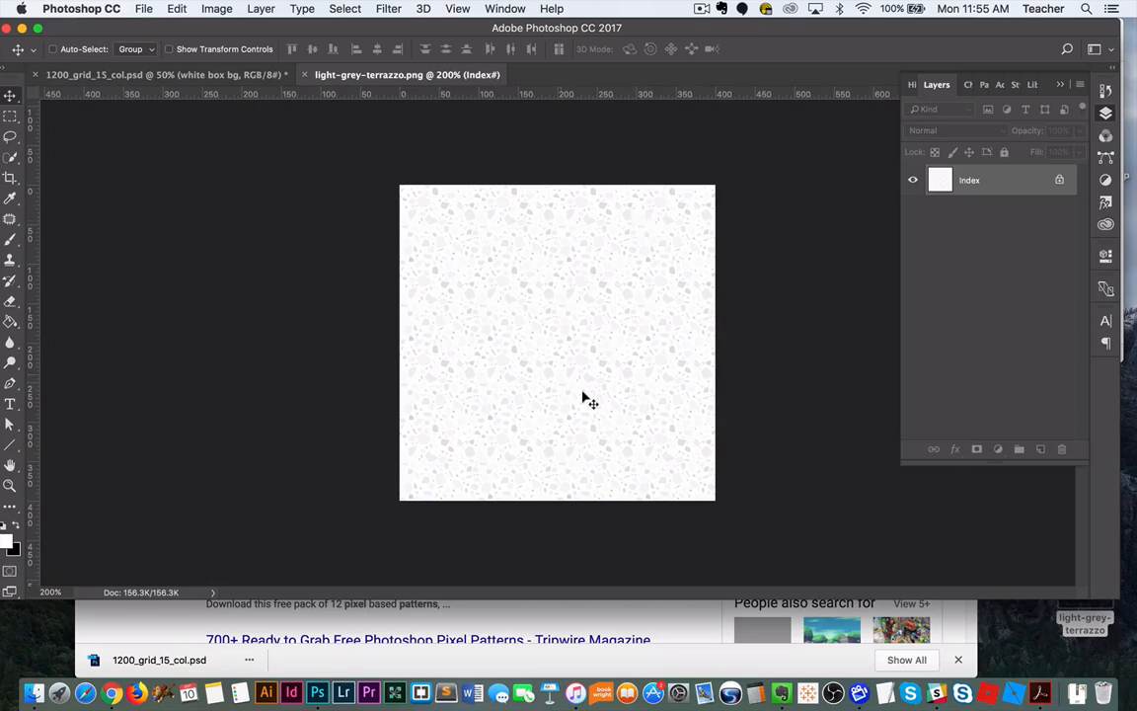
mouse_move(622, 355)
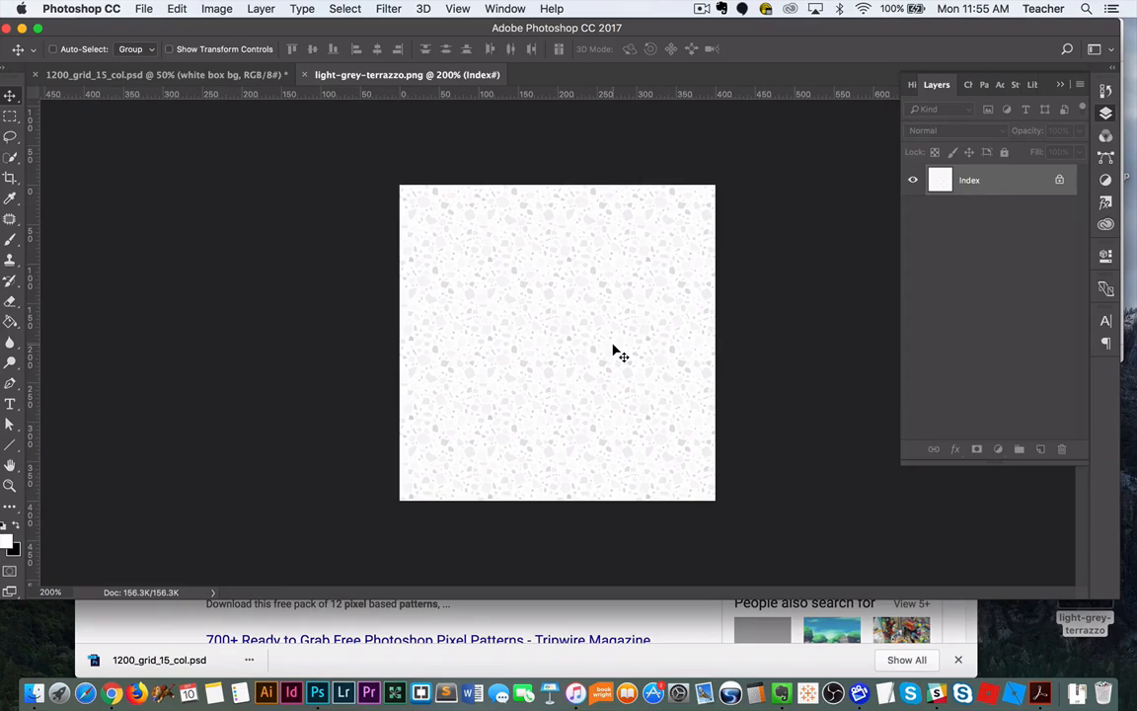
mouse_move(600, 269)
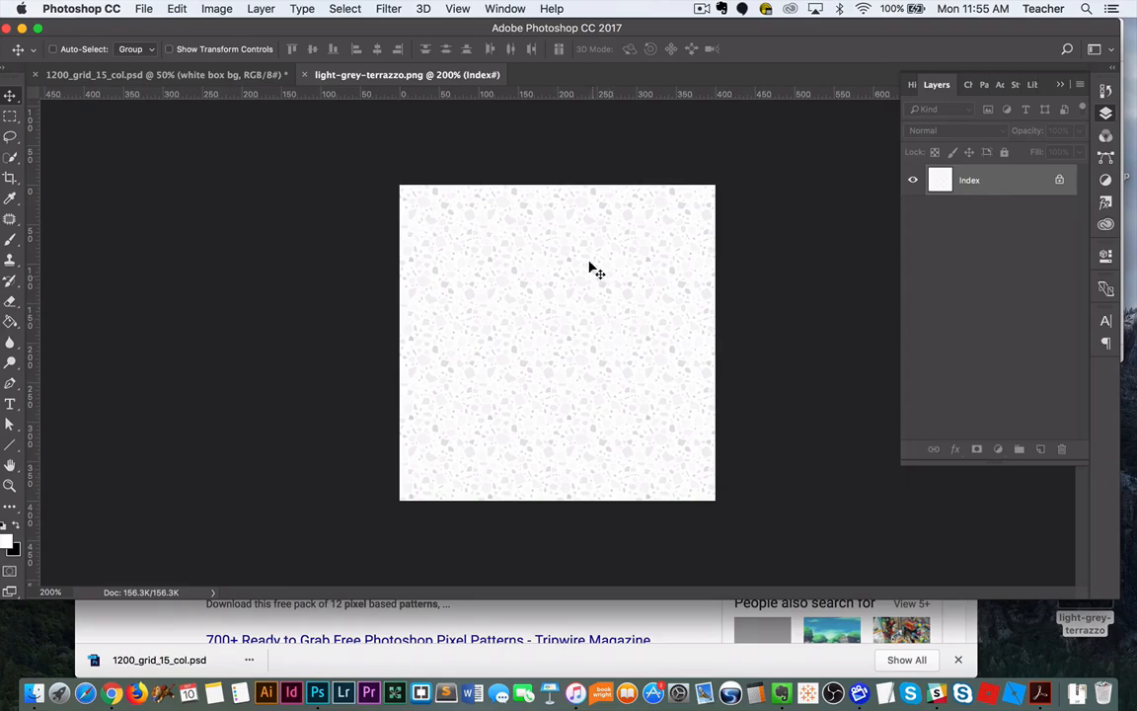
mouse_move(565, 193)
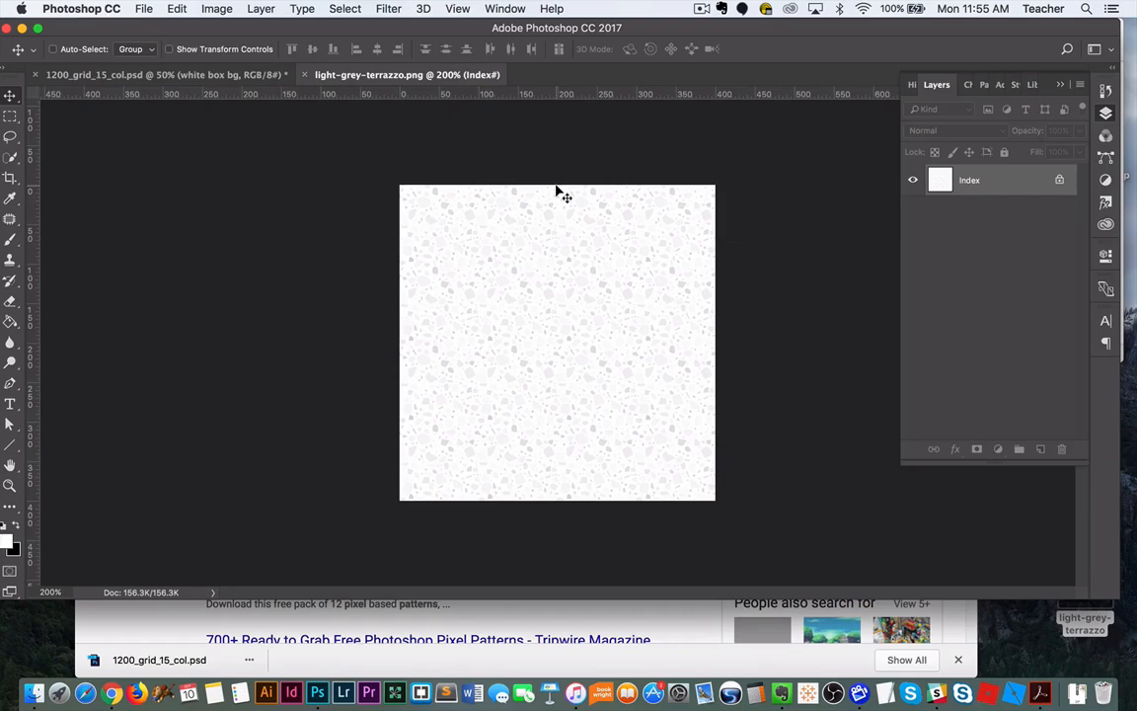
mouse_move(563, 206)
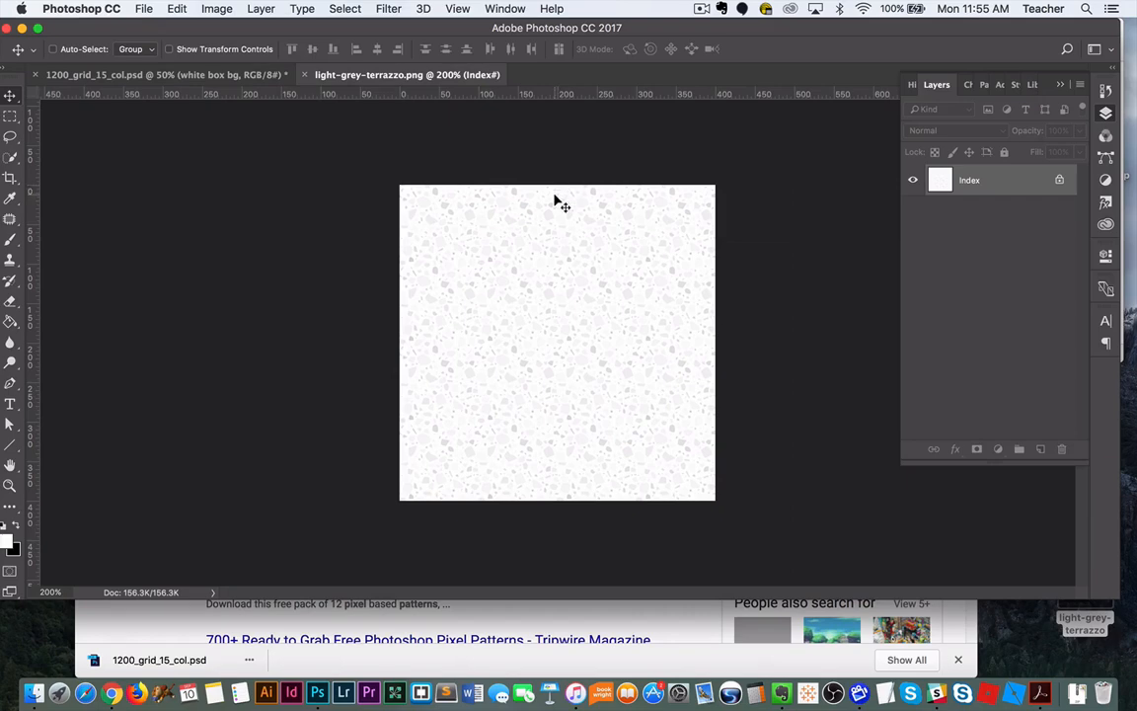
mouse_move(537, 509)
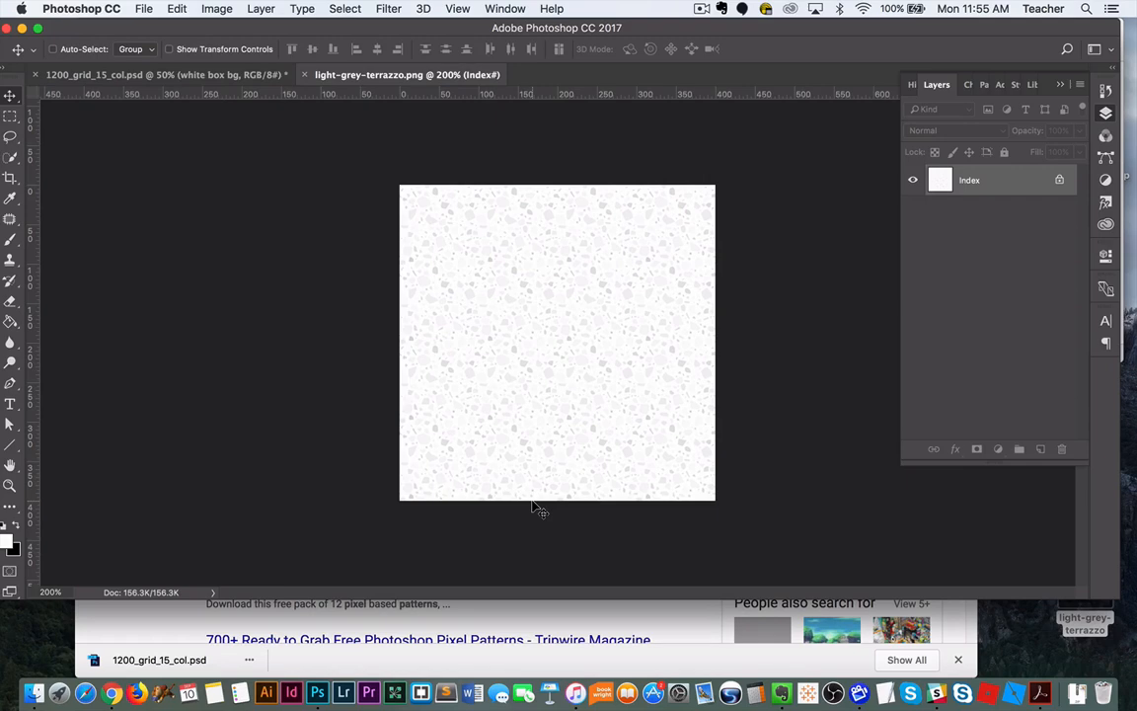
mouse_move(407, 351)
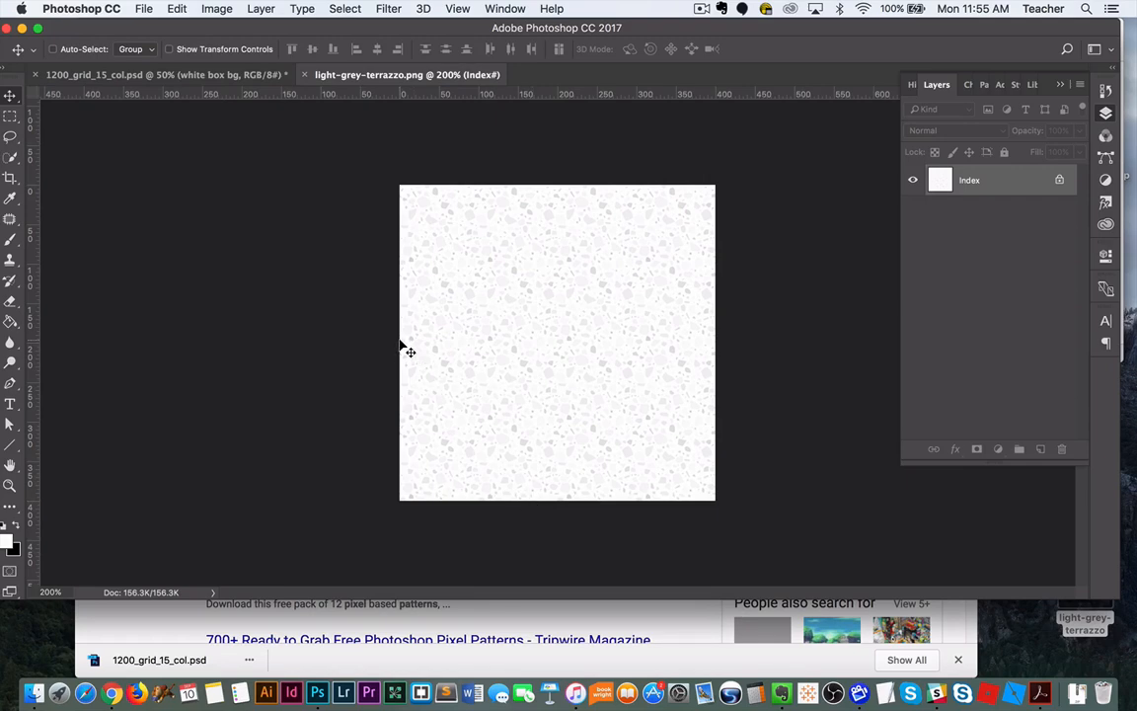
mouse_move(408, 304)
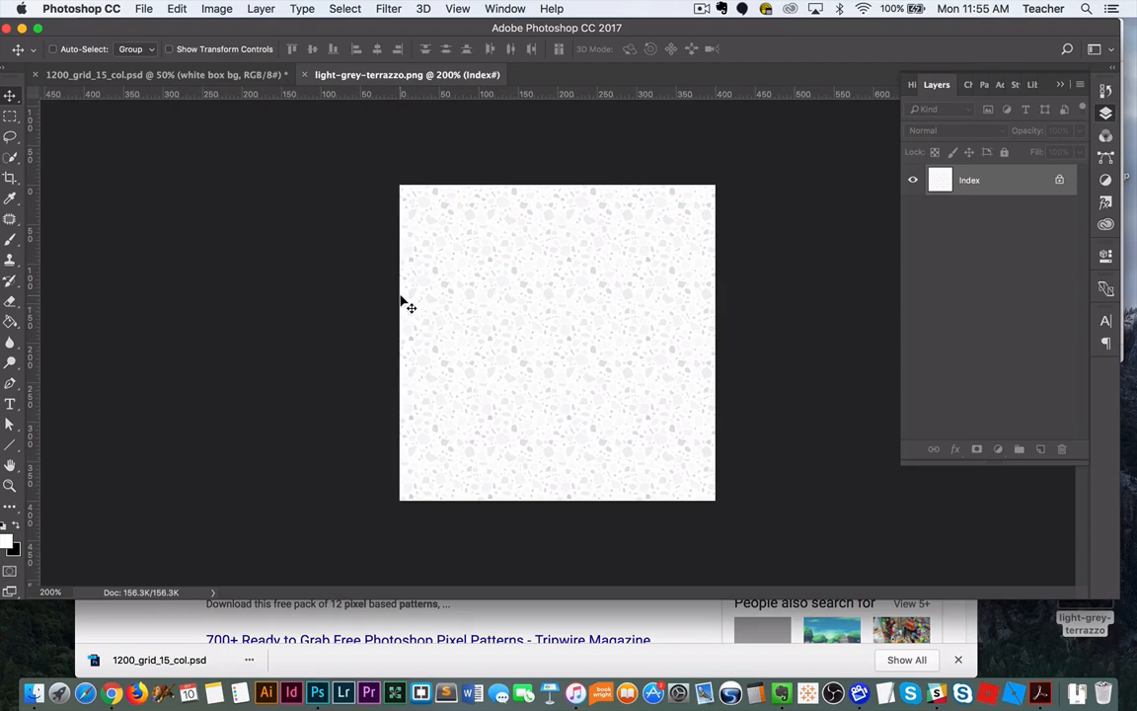
mouse_move(453, 253)
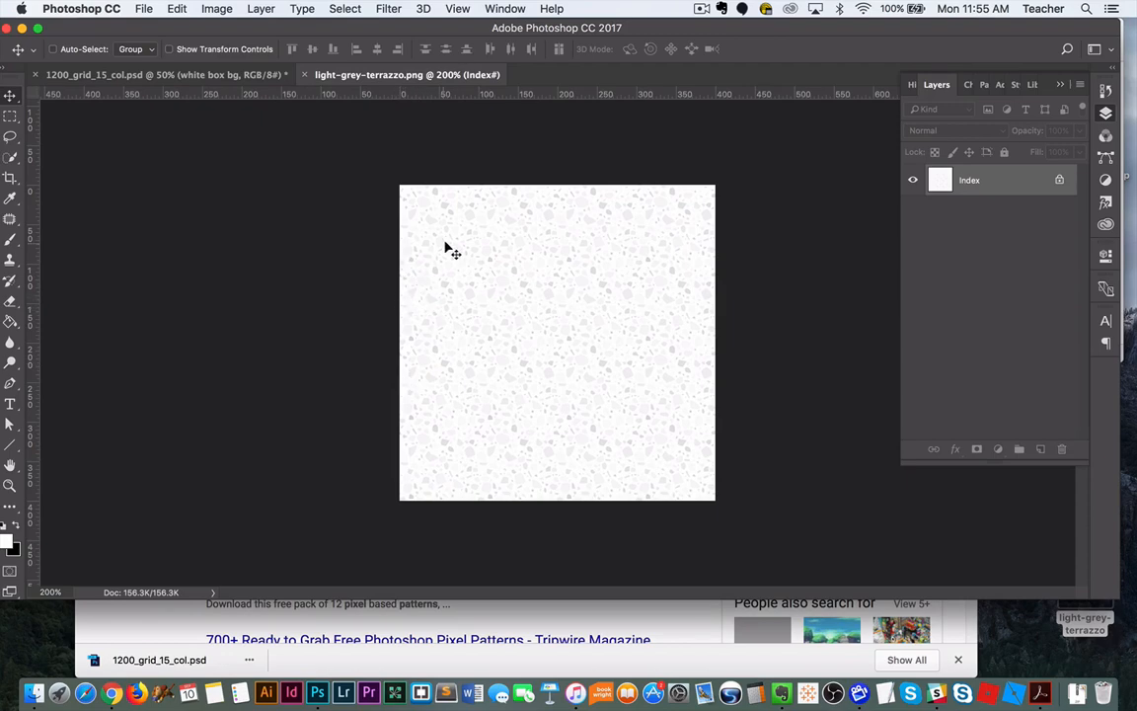
mouse_move(403, 300)
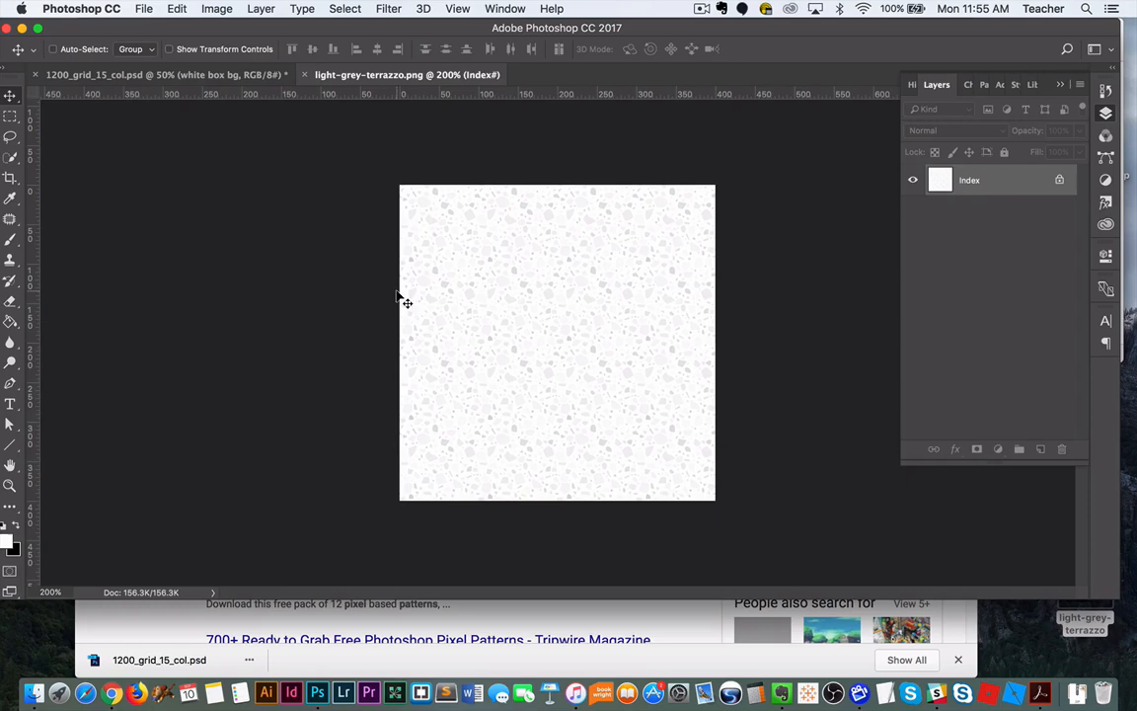
mouse_move(727, 300)
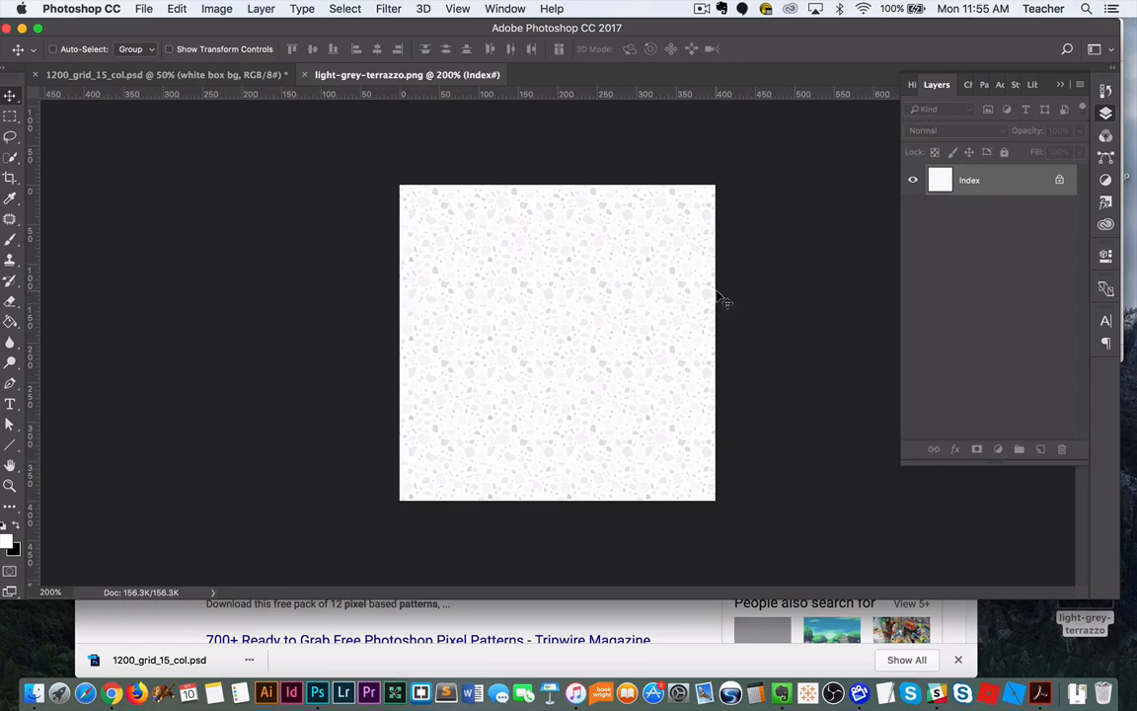
mouse_move(699, 318)
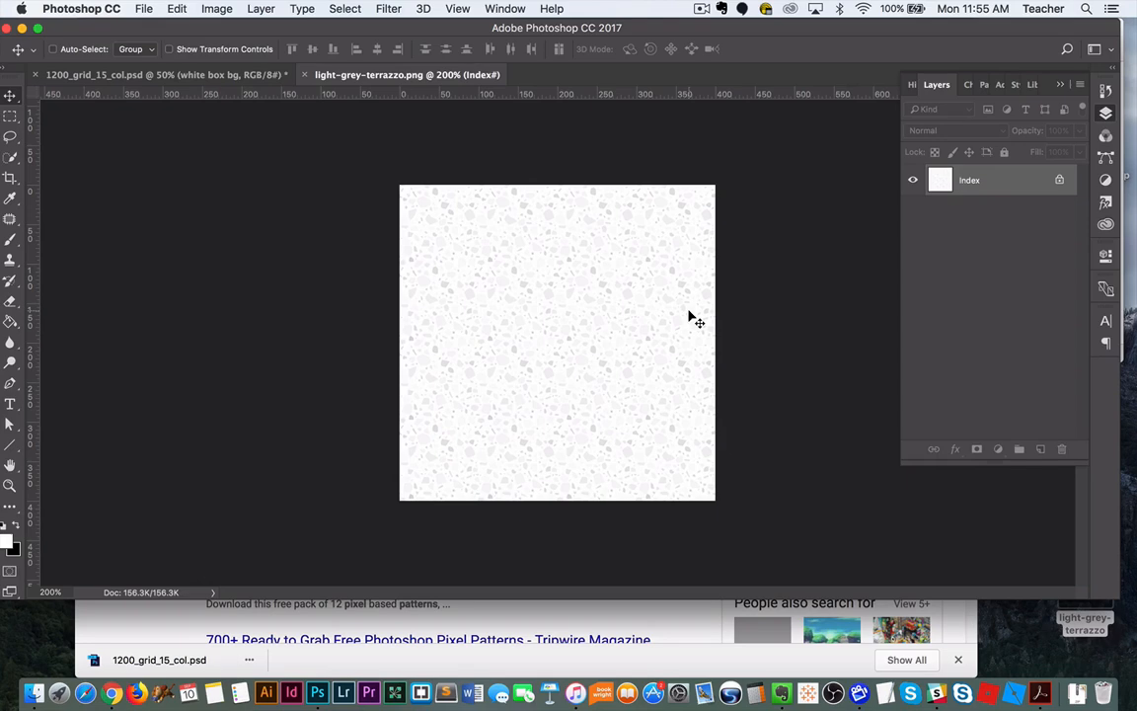
mouse_move(691, 300)
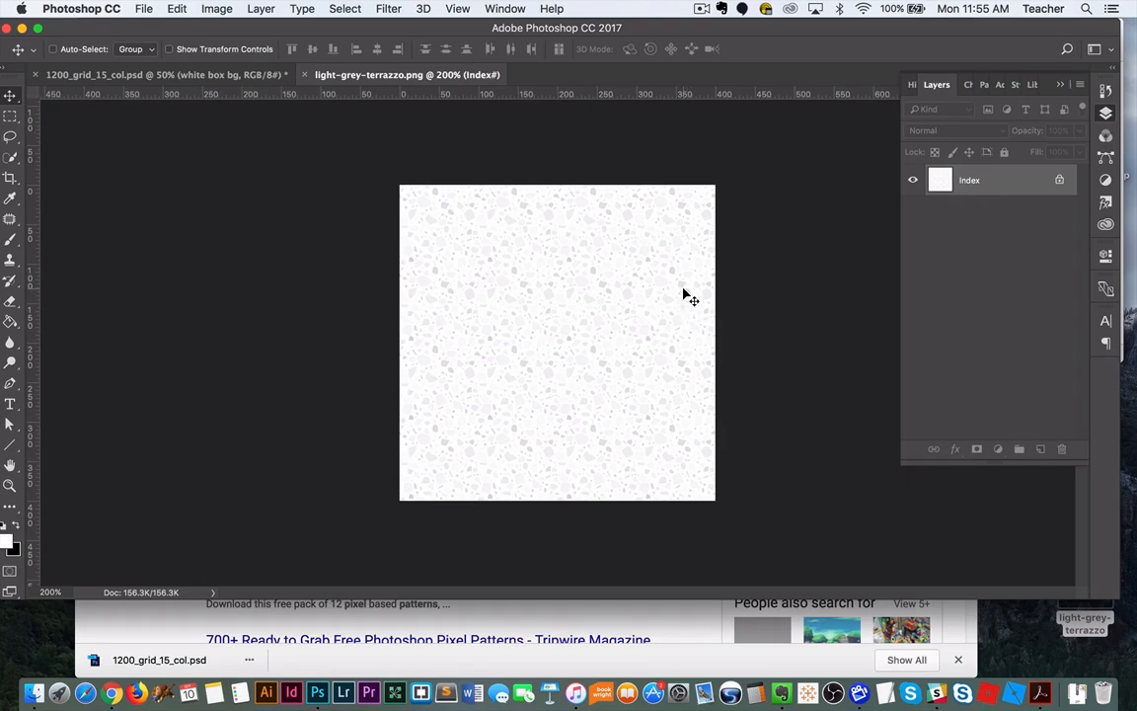
mouse_move(582, 22)
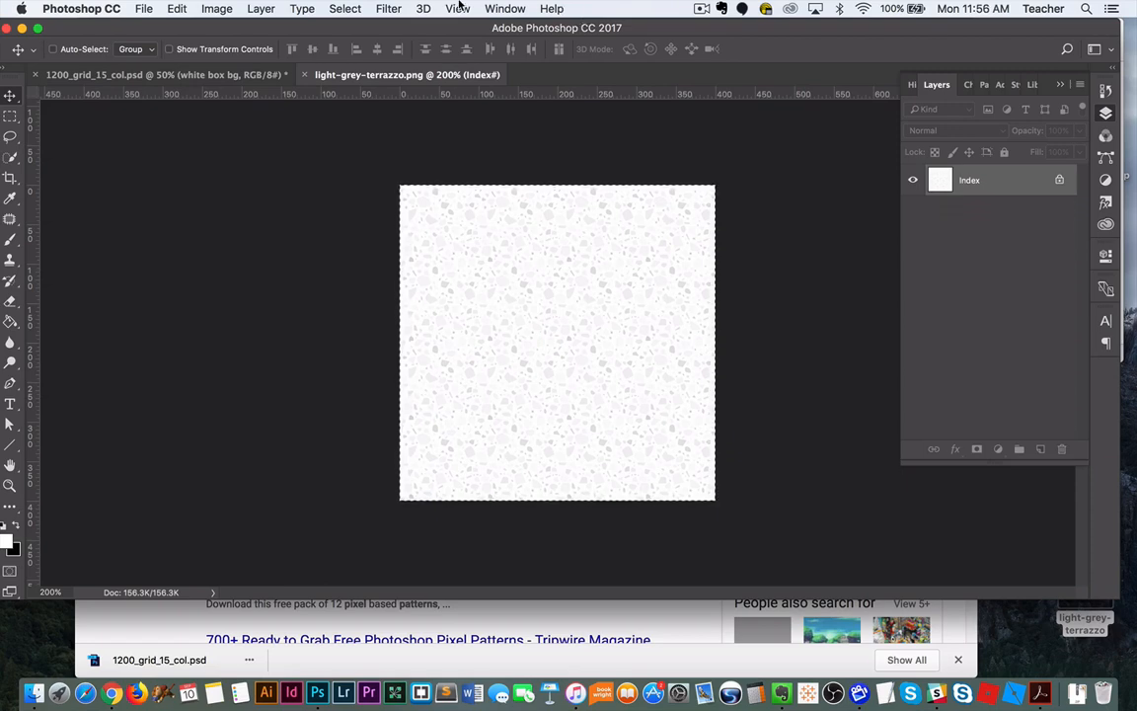
Define the selected tile as a pattern preset named light-grey-terrazzo.png via Edit > Define Pattern
click(178, 8)
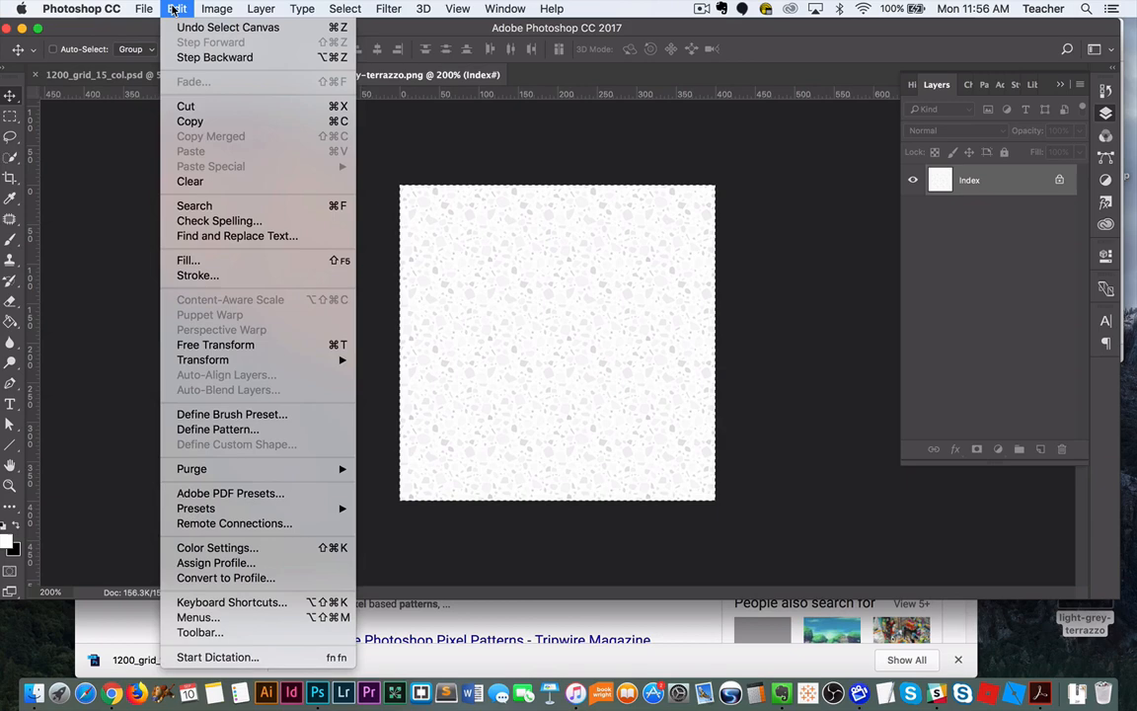
mouse_move(233, 415)
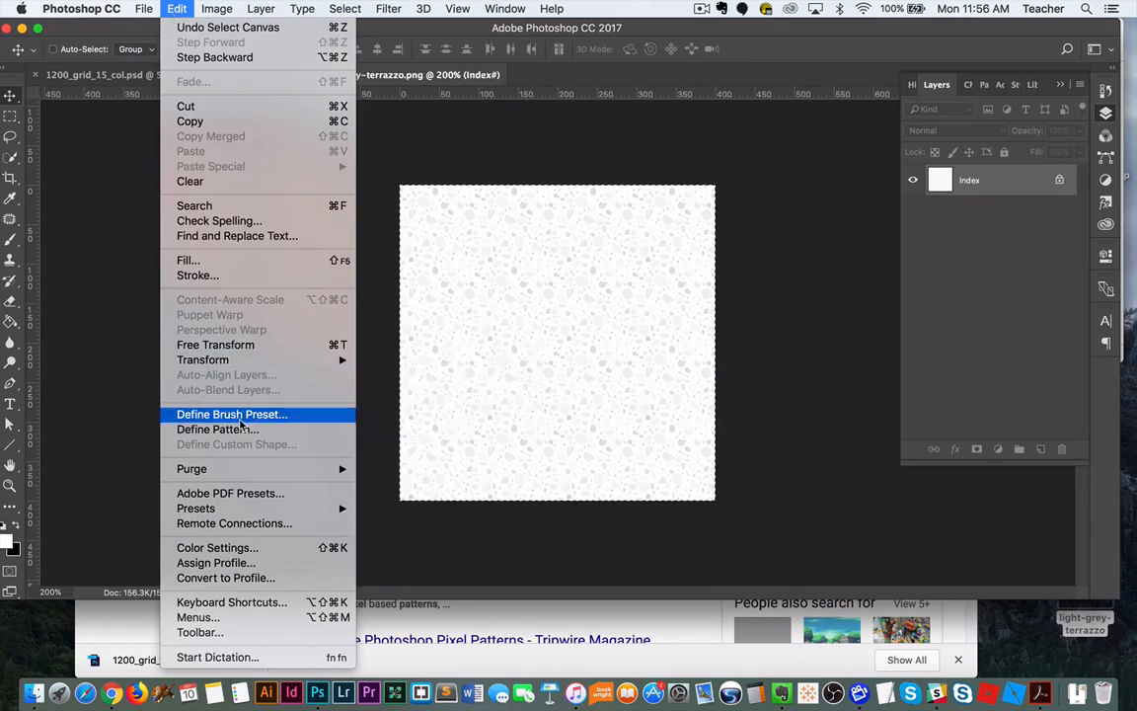
mouse_move(234, 430)
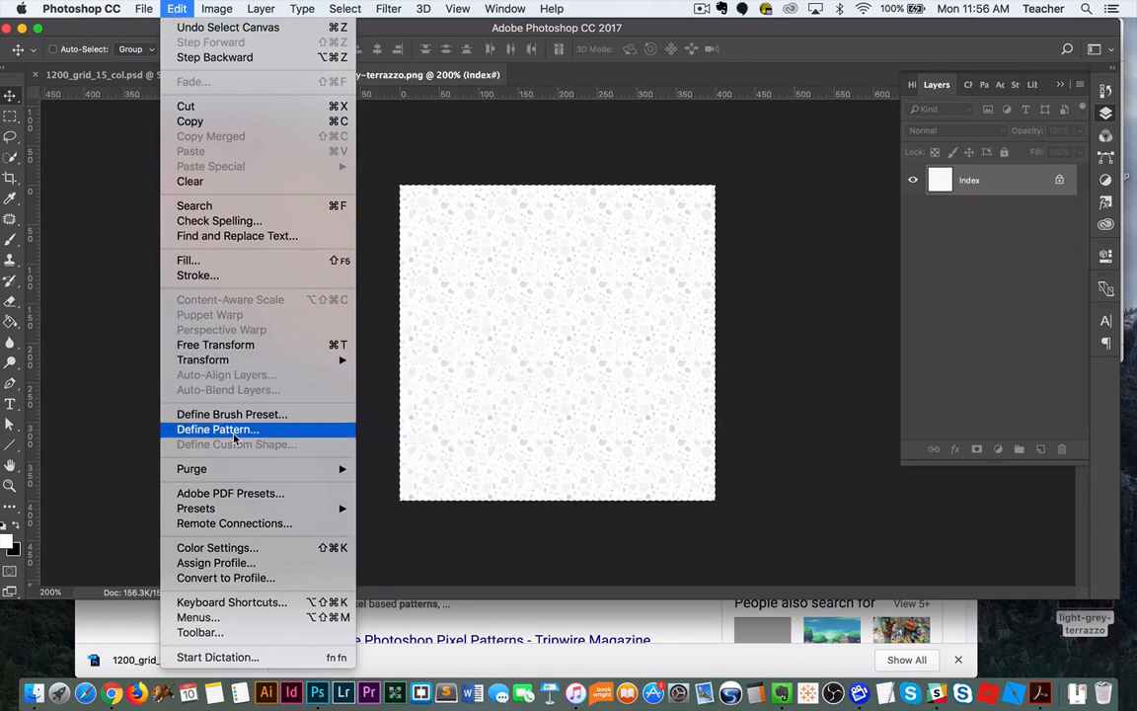
click(217, 429)
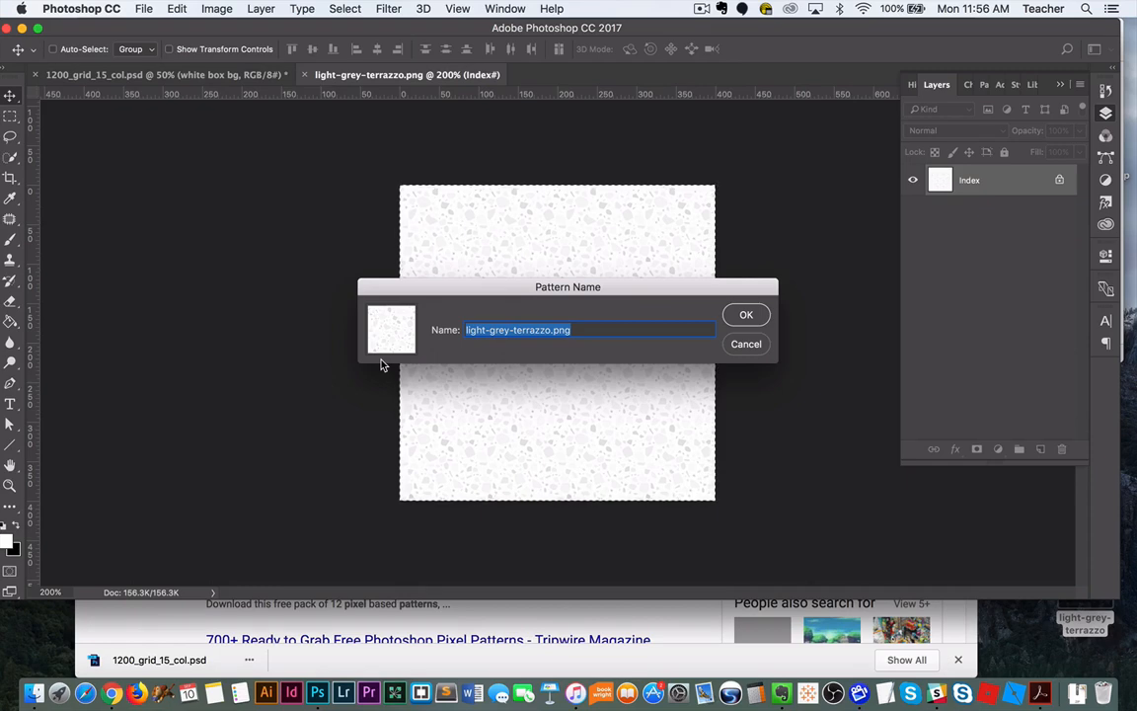
click(746, 314)
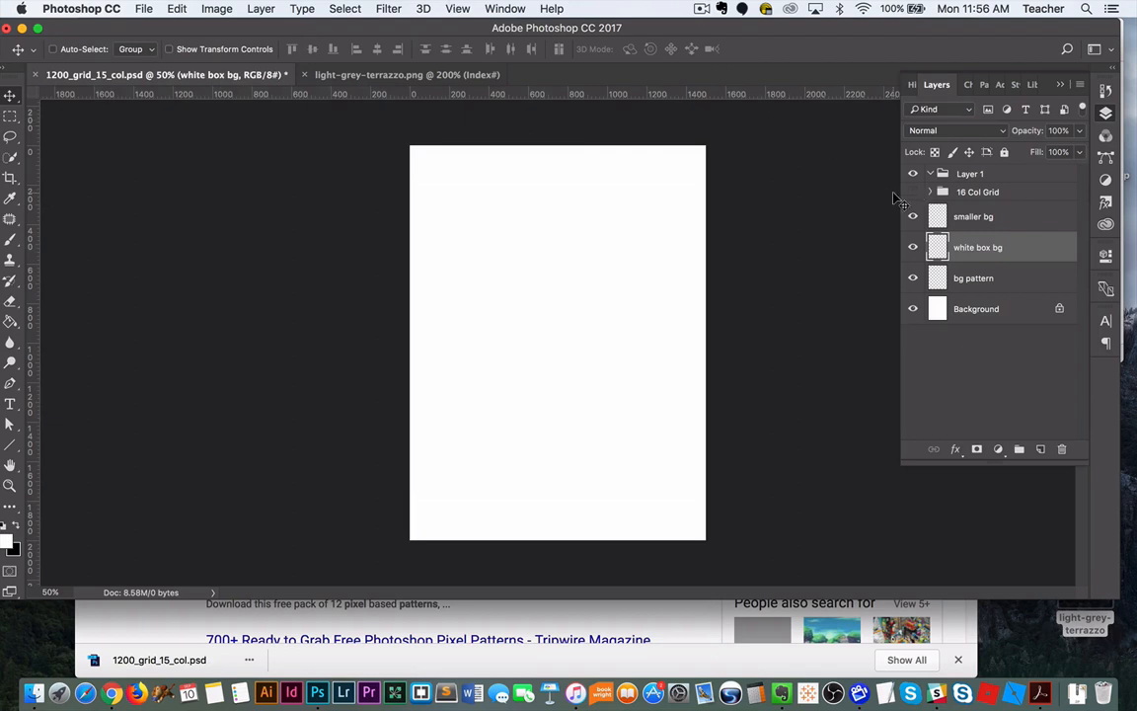
mouse_move(851, 215)
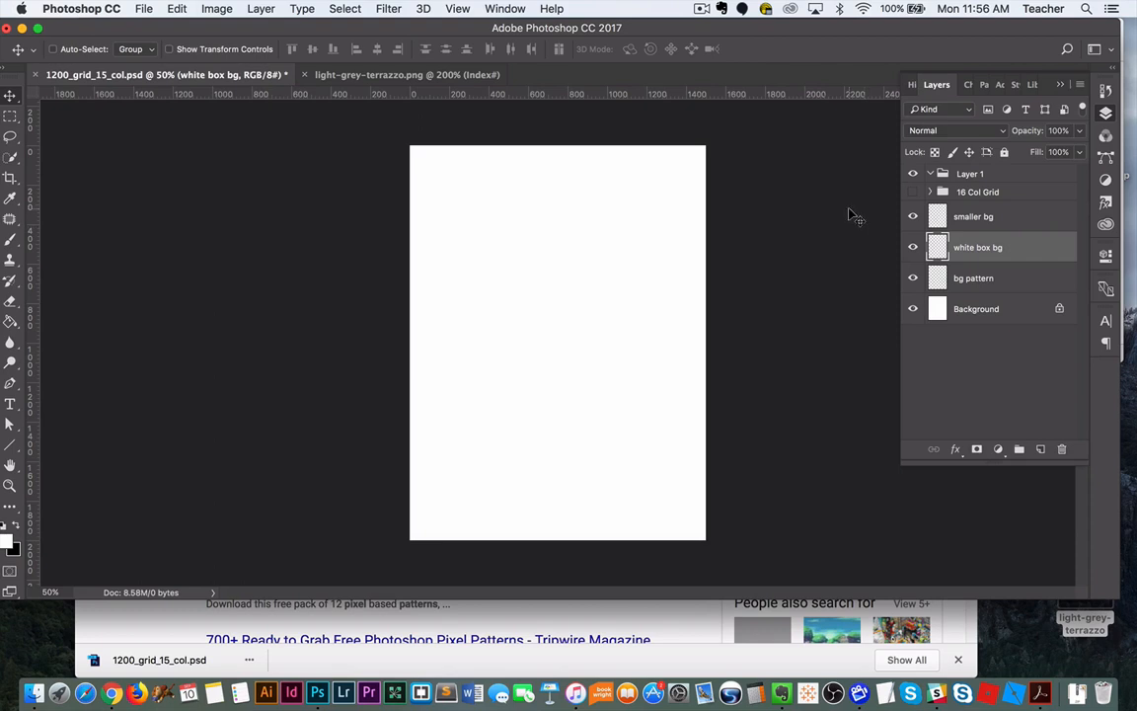
mouse_move(288, 260)
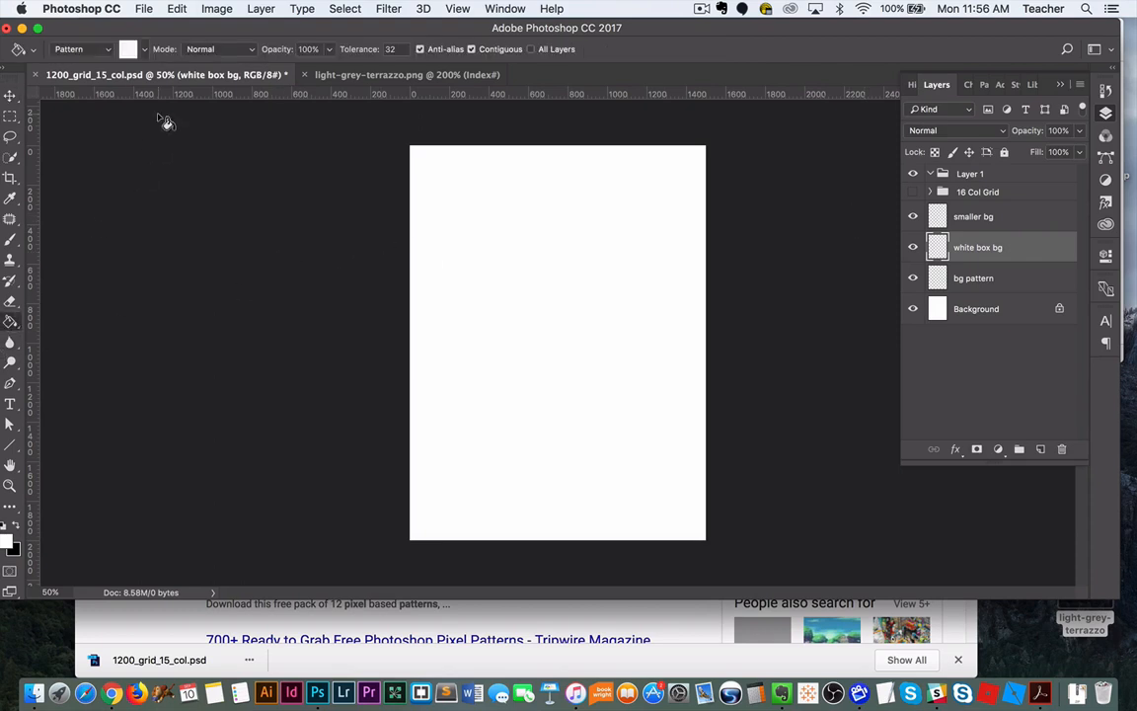
Set the Paint Bucket source to Pattern and fill the bg pattern layer with terrazzo
click(79, 47)
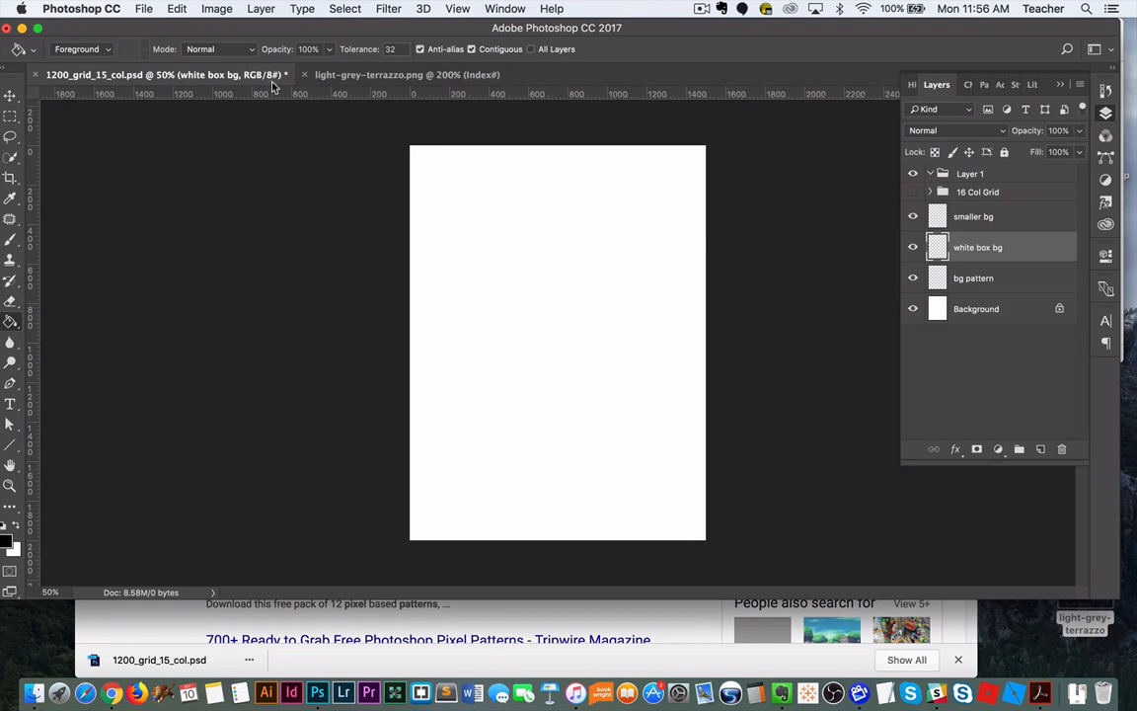
click(106, 50)
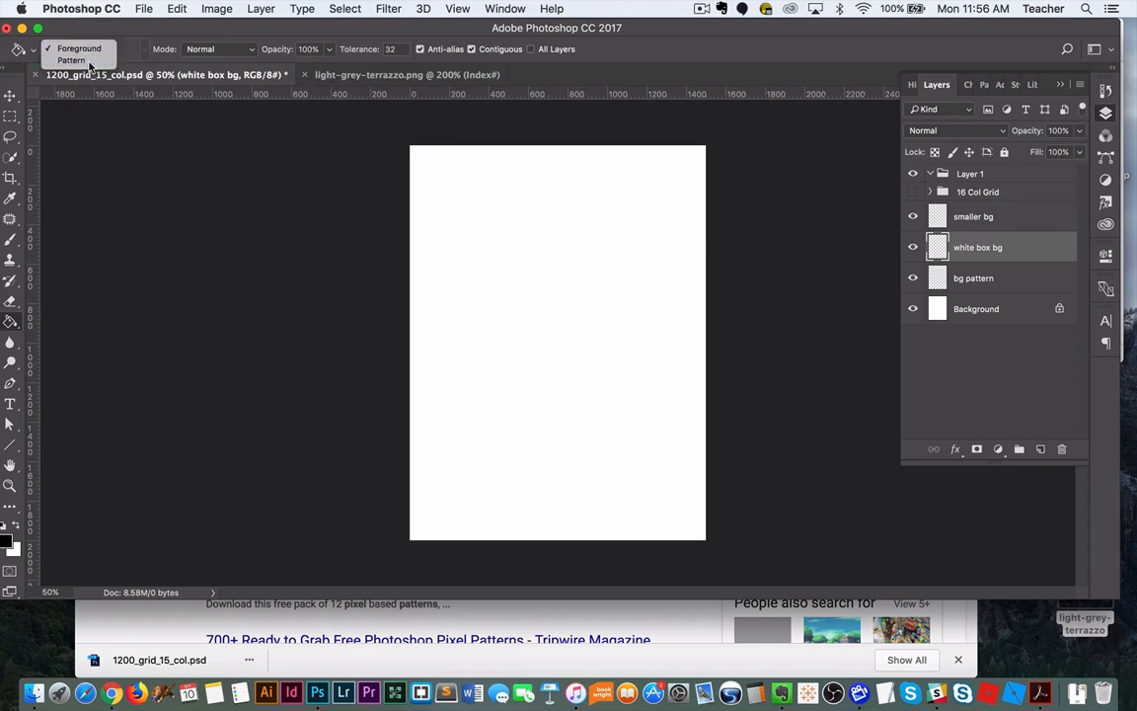
click(106, 47)
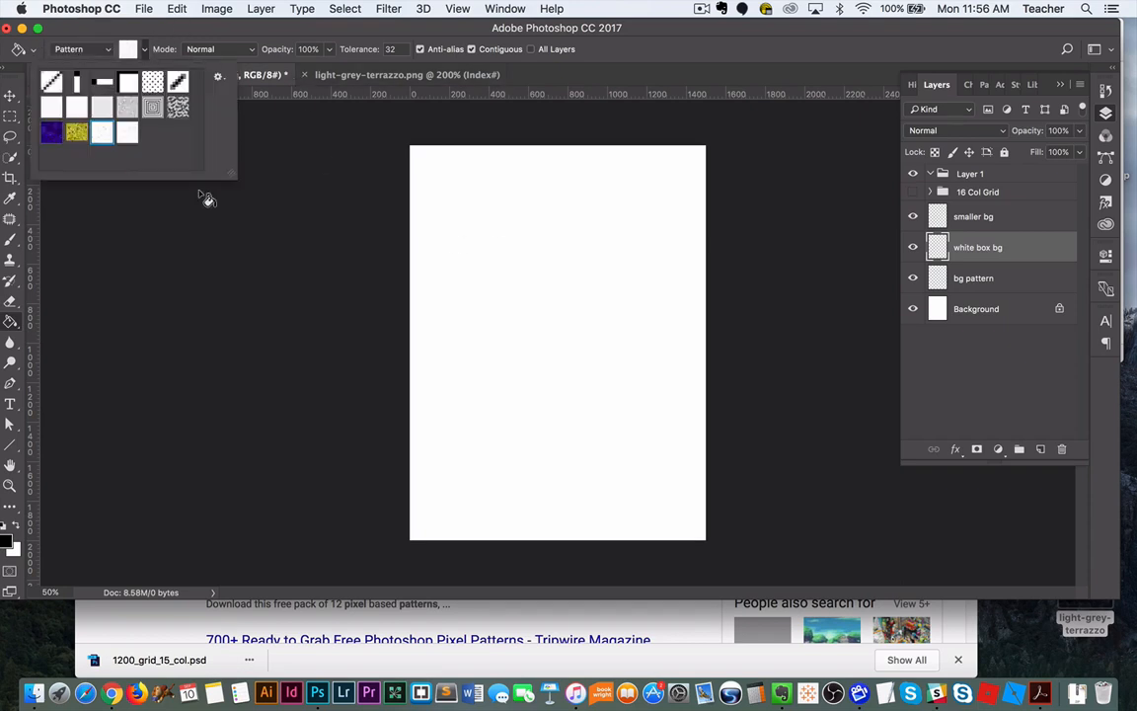
mouse_move(146, 127)
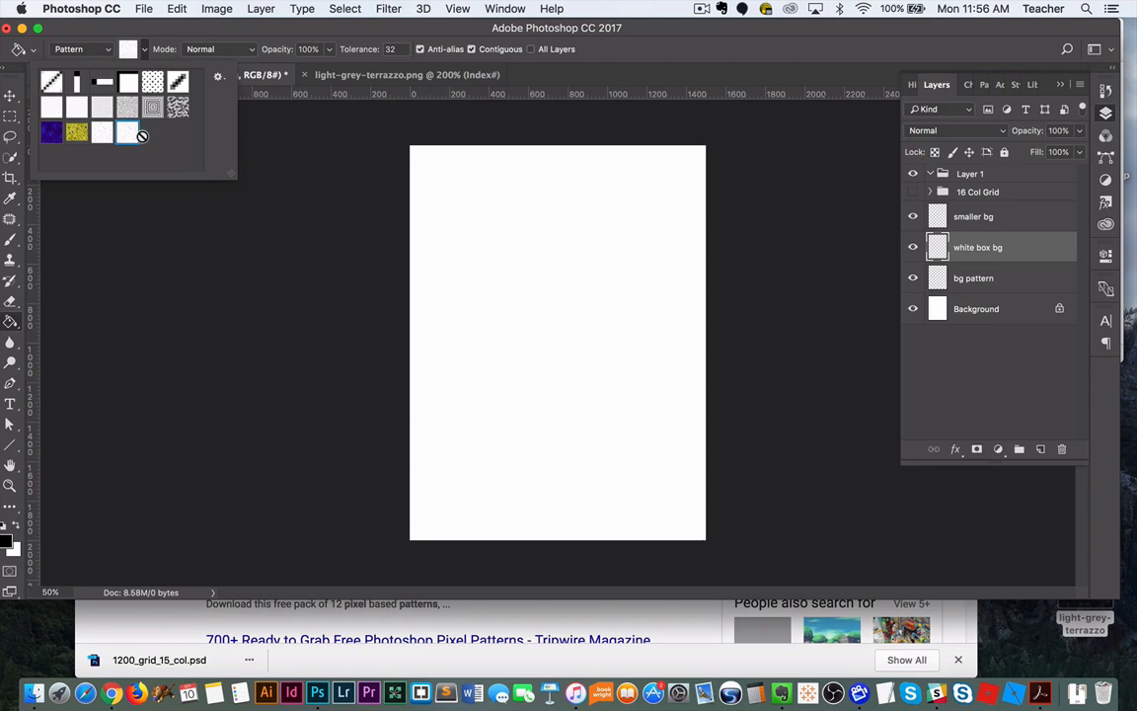
mouse_move(127, 130)
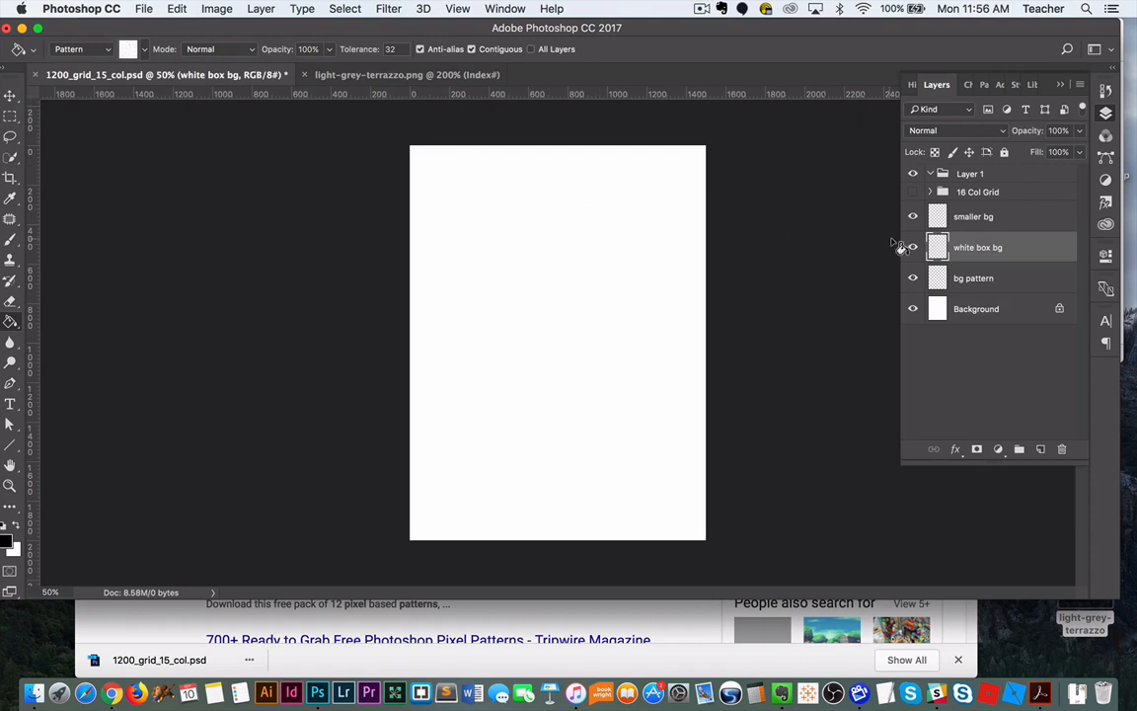
click(973, 276)
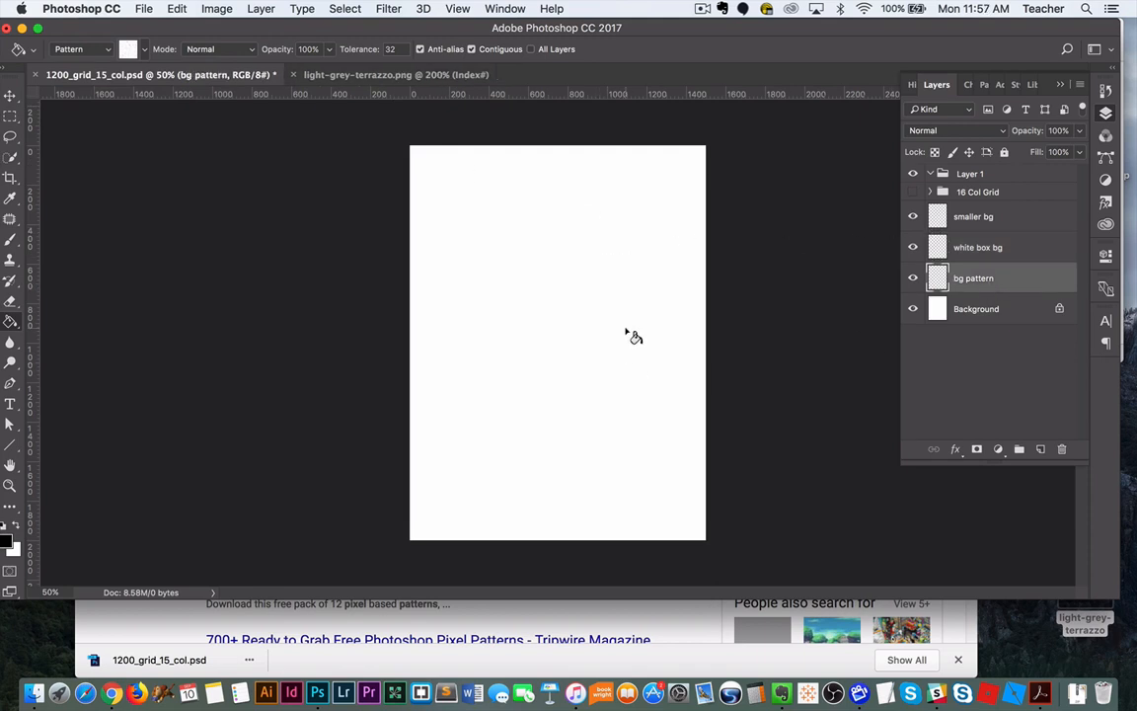
mouse_move(549, 260)
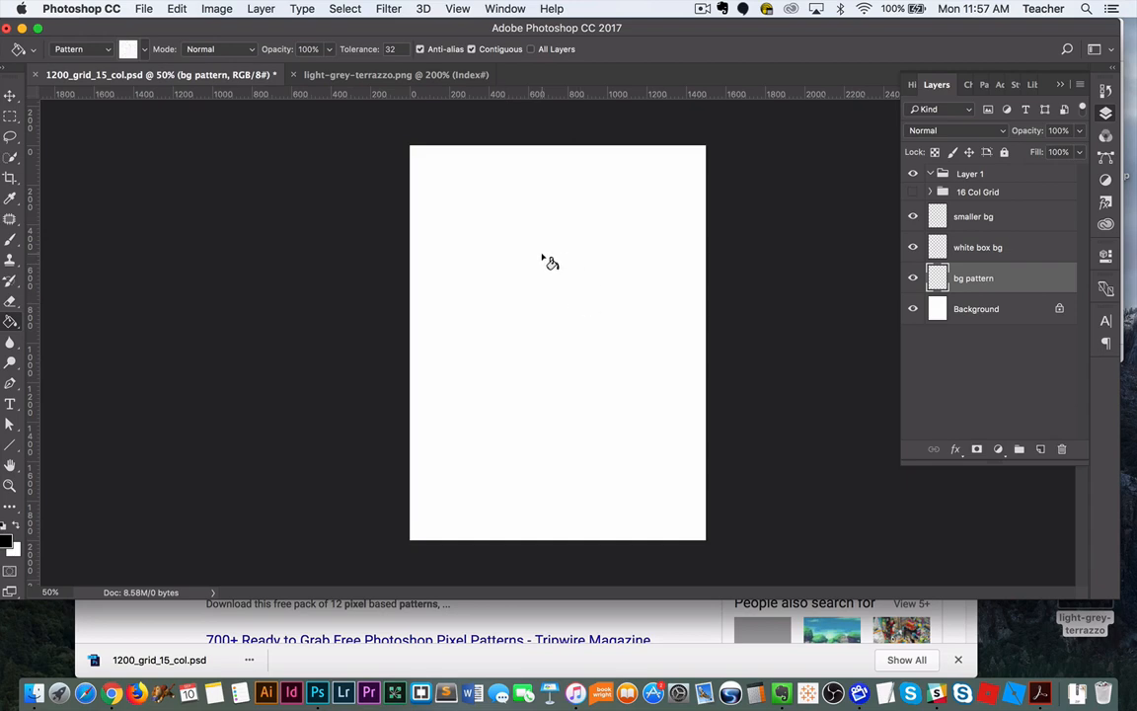
click(543, 260)
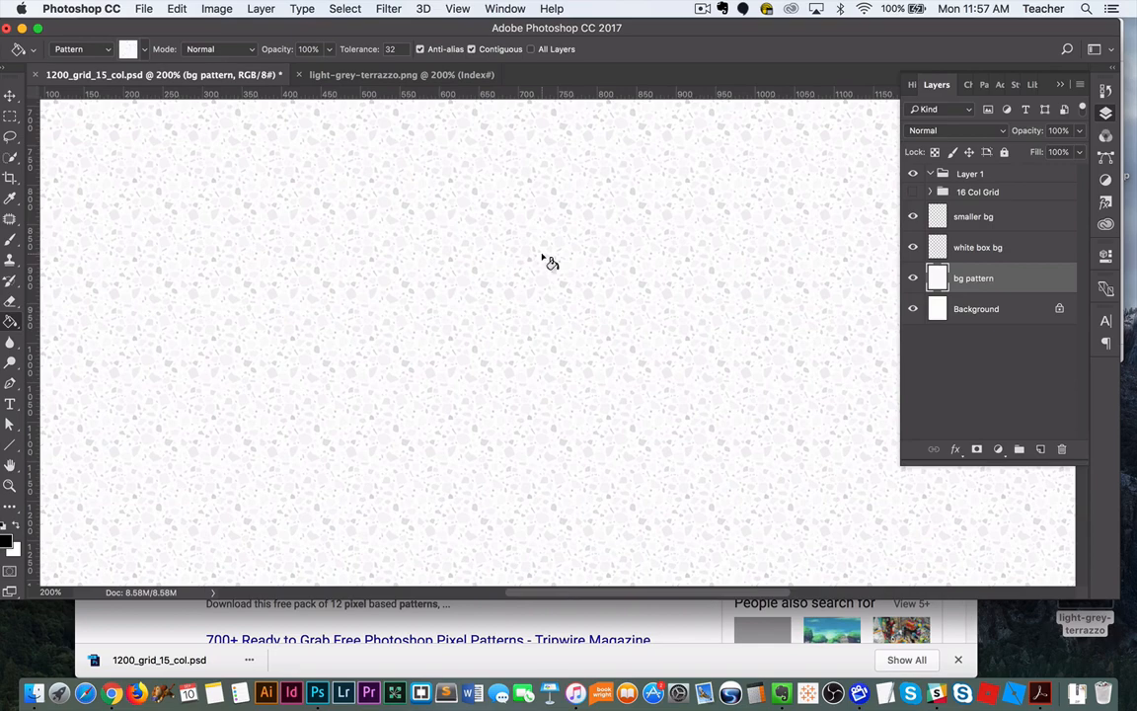
mouse_move(549, 265)
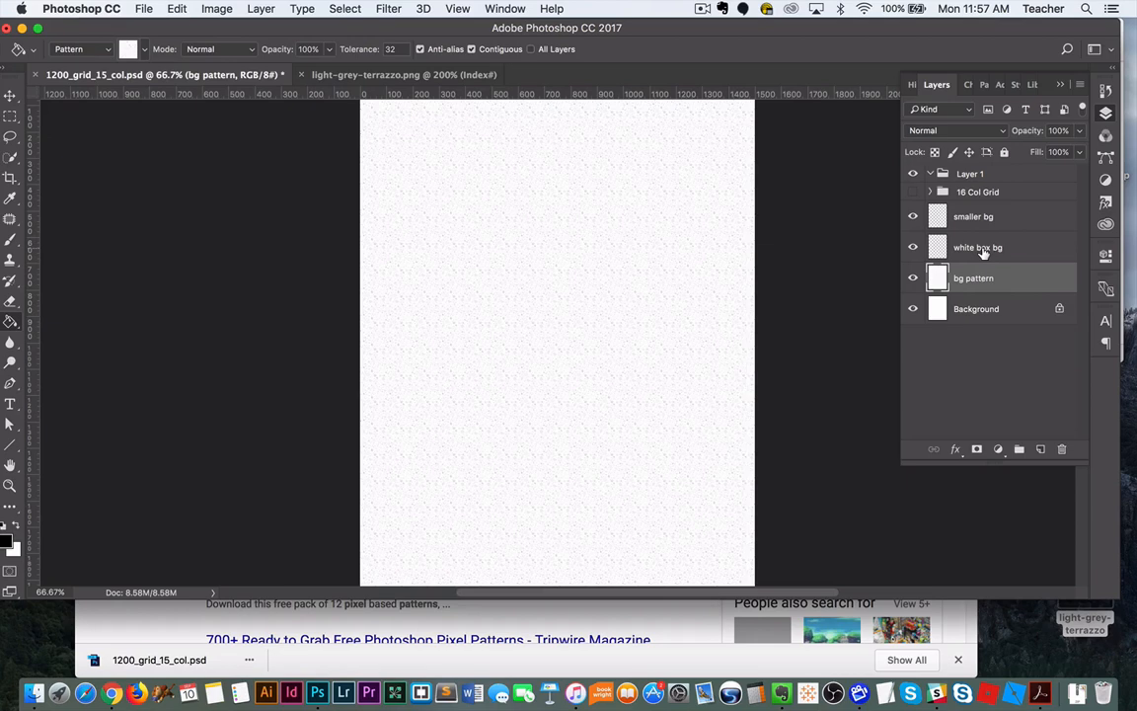
On the white box bg layer, marquee a tall centred rectangle and set the fill source to Foreground white
click(977, 249)
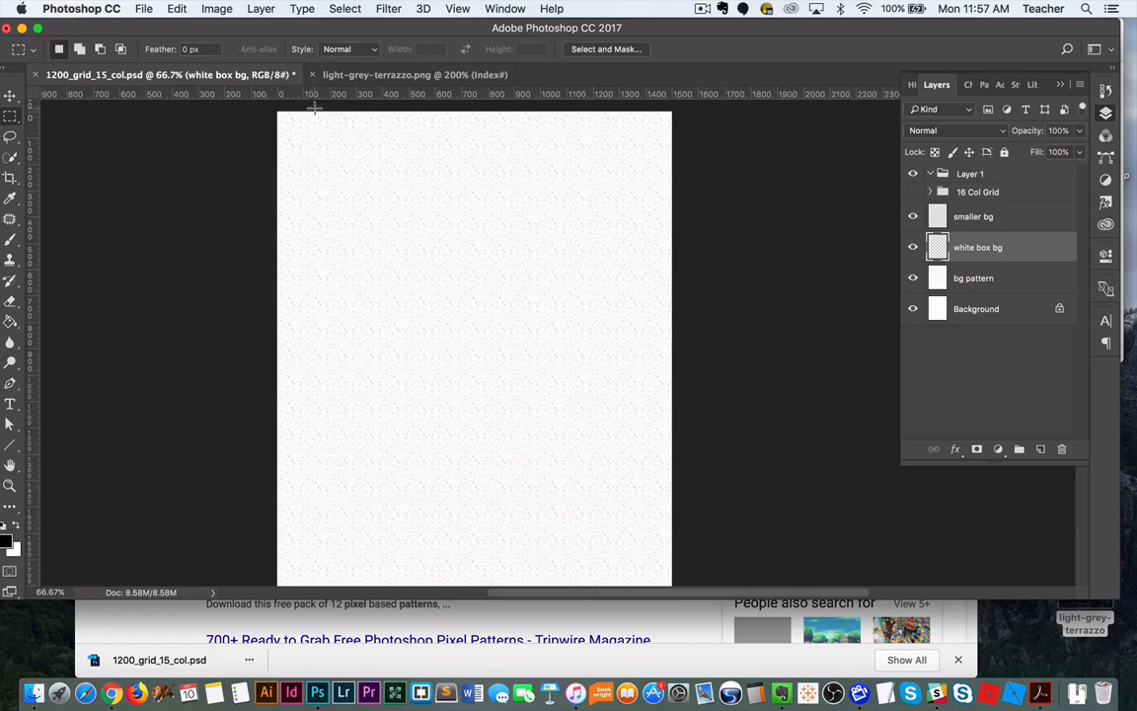
mouse_move(332, 107)
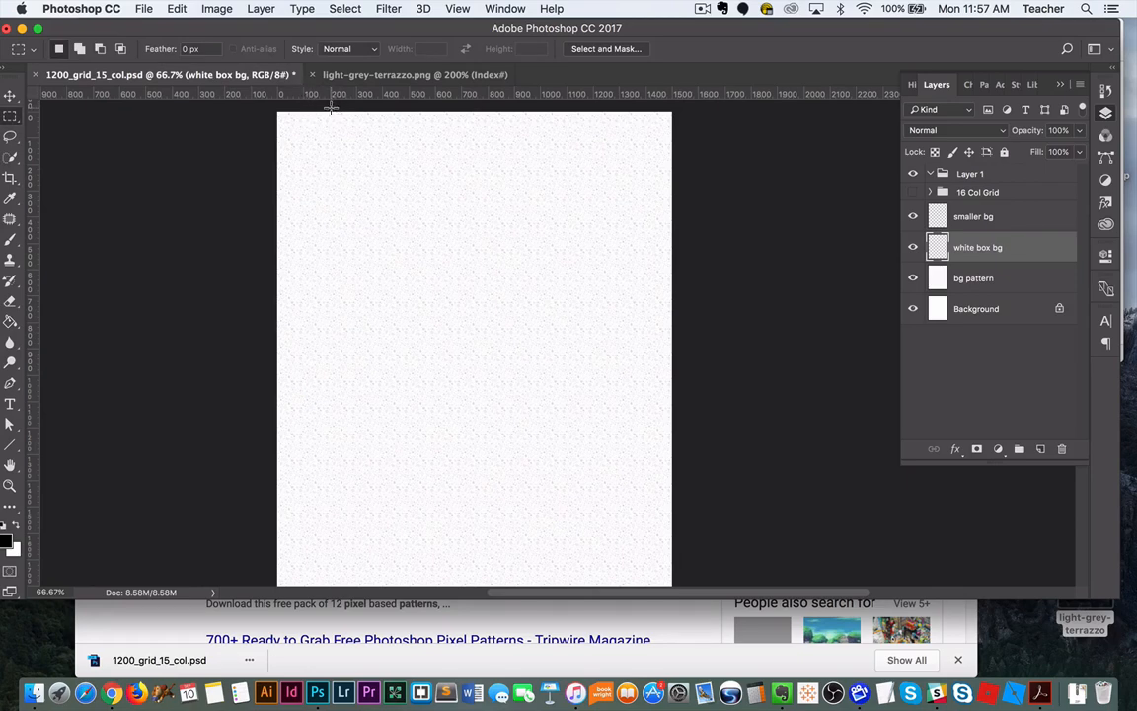
drag(334, 113, 620, 521)
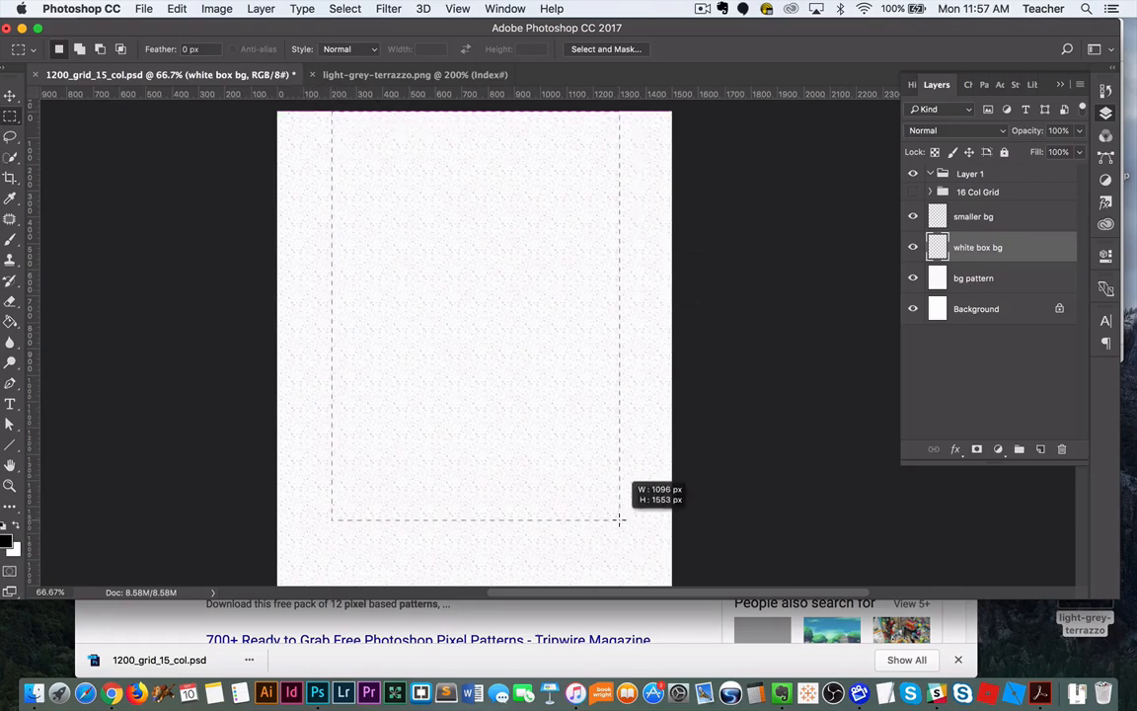
drag(620, 521, 620, 498)
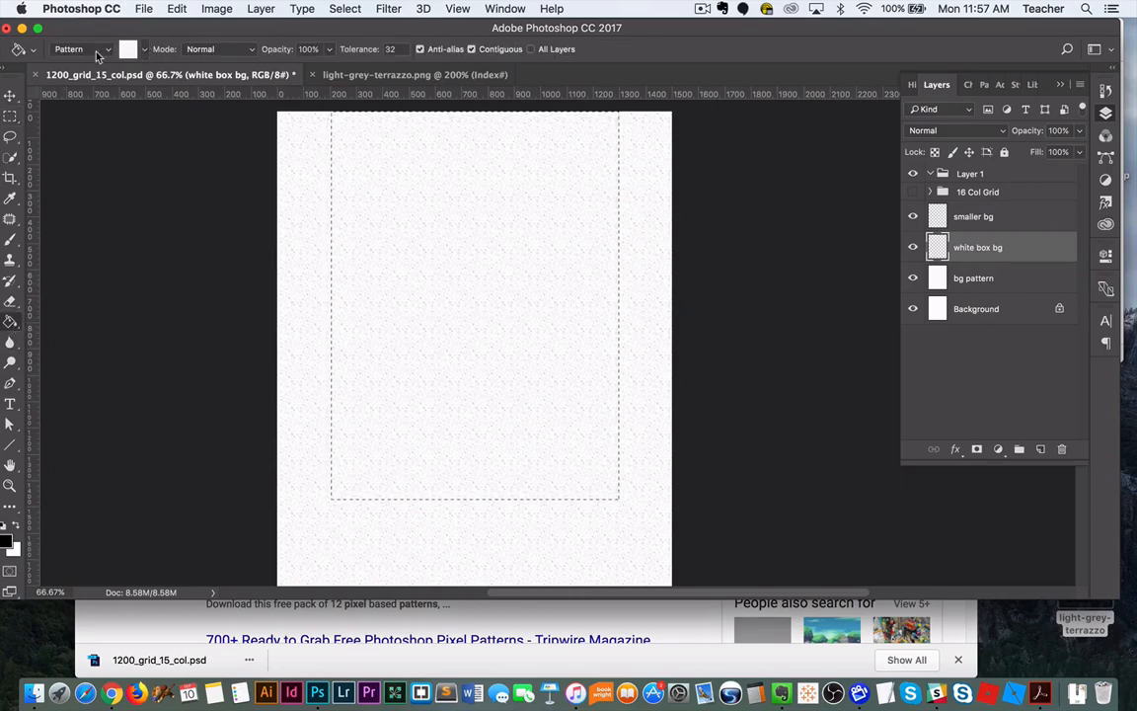
click(79, 47)
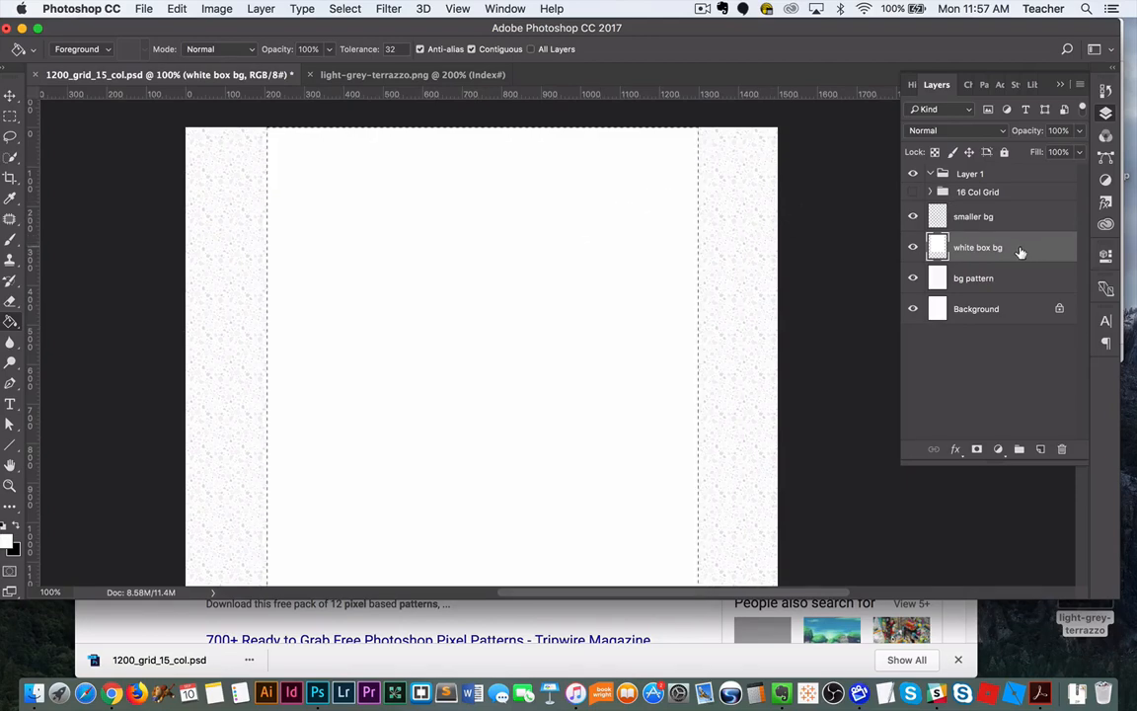
Enable a Stroke layer style on the white box bg layer and confirm it
double_click(978, 246)
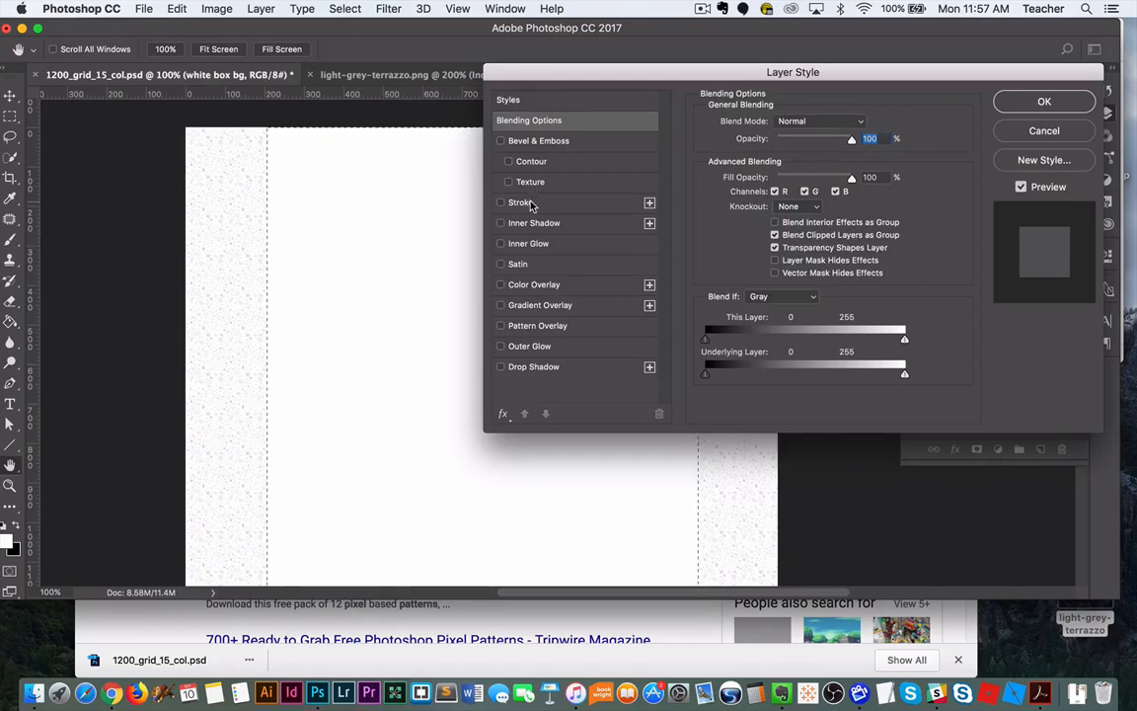
click(521, 201)
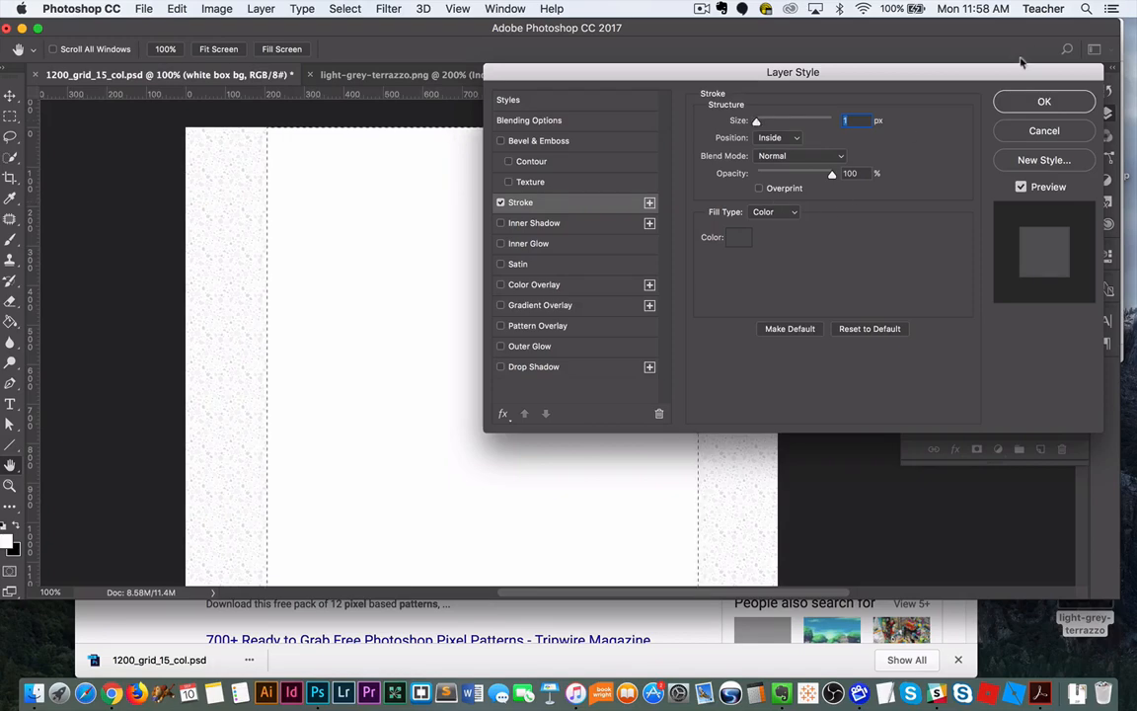
click(1044, 101)
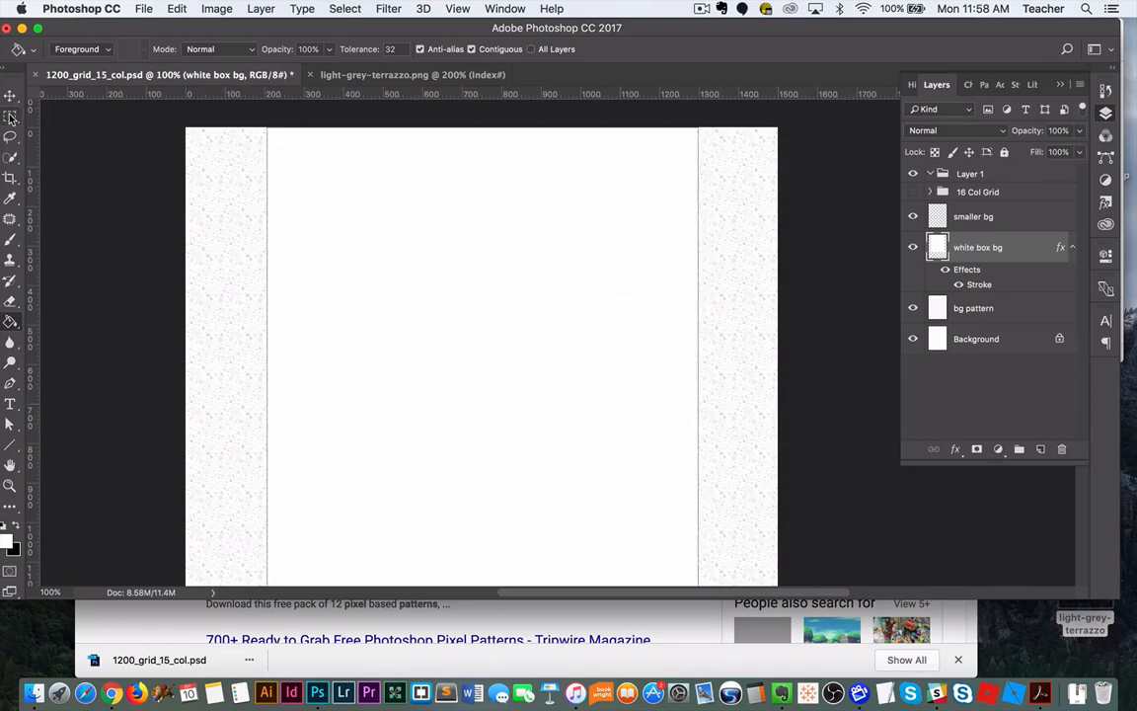
Marquee a small strip near the box's top right on the smaller bg layer, fill source set to Pattern
click(12, 114)
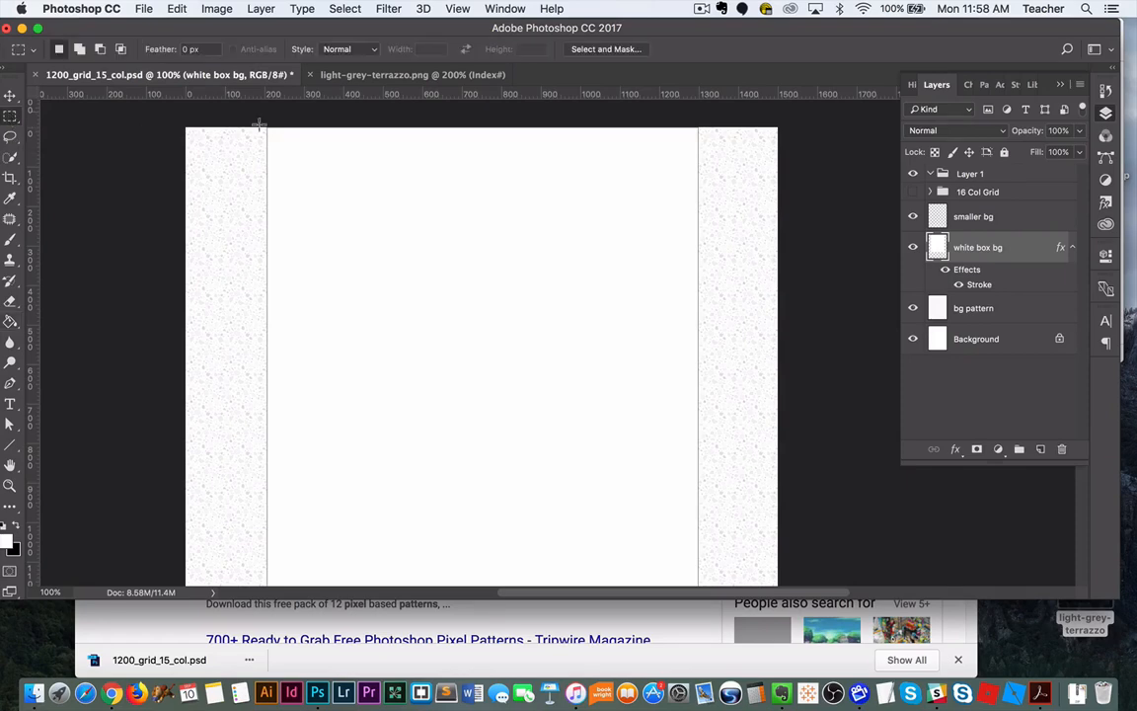
mouse_move(501, 304)
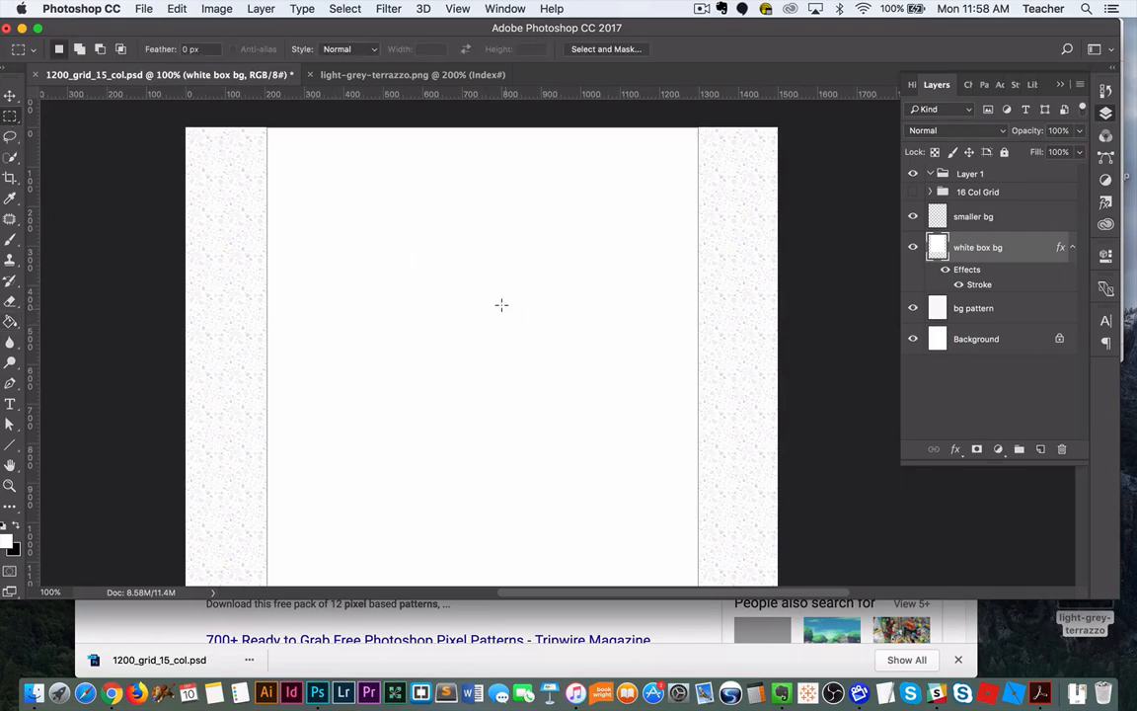
drag(505, 288, 679, 306)
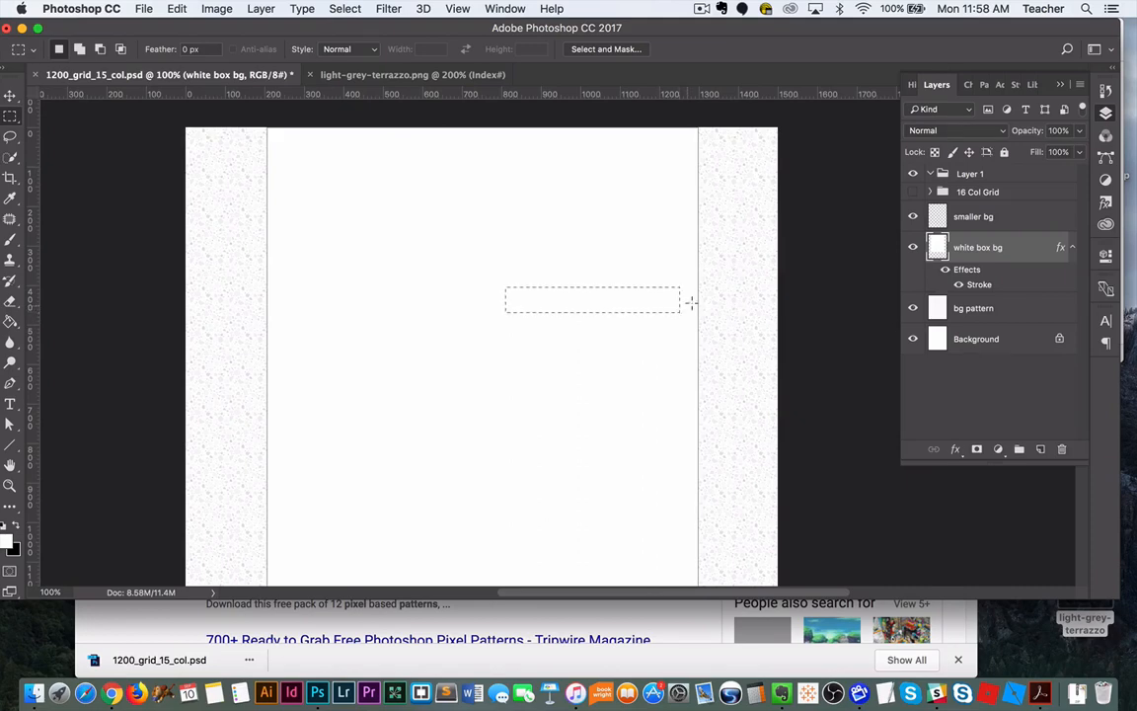
click(974, 215)
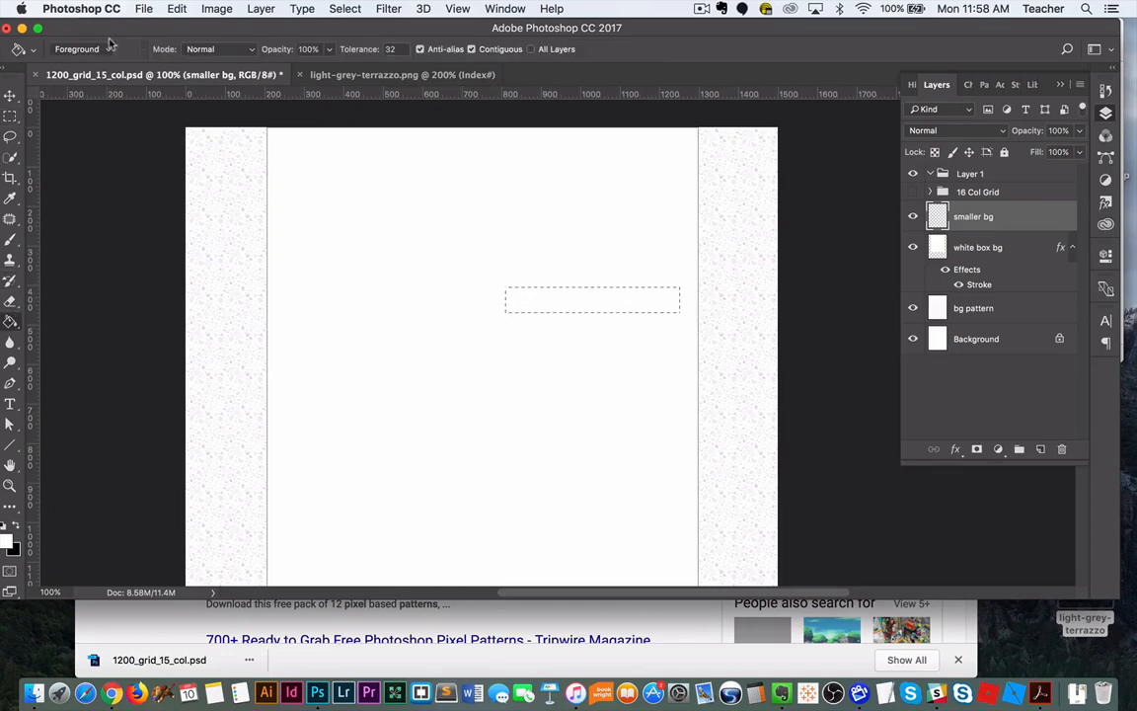
click(75, 47)
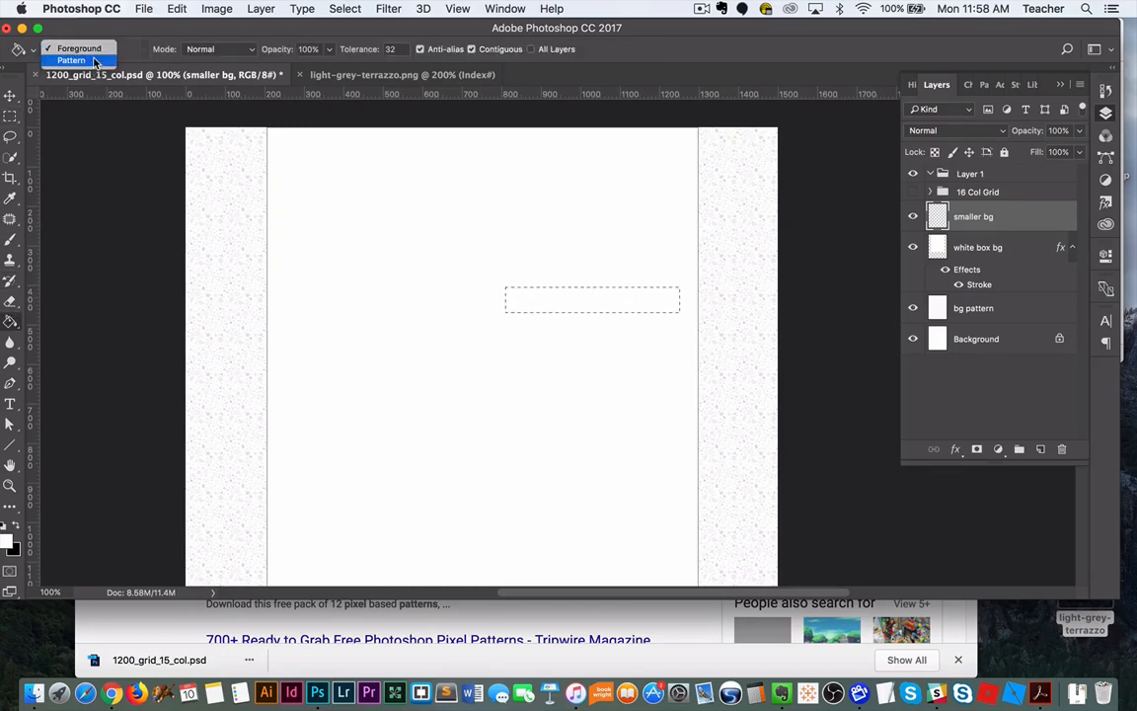
click(71, 59)
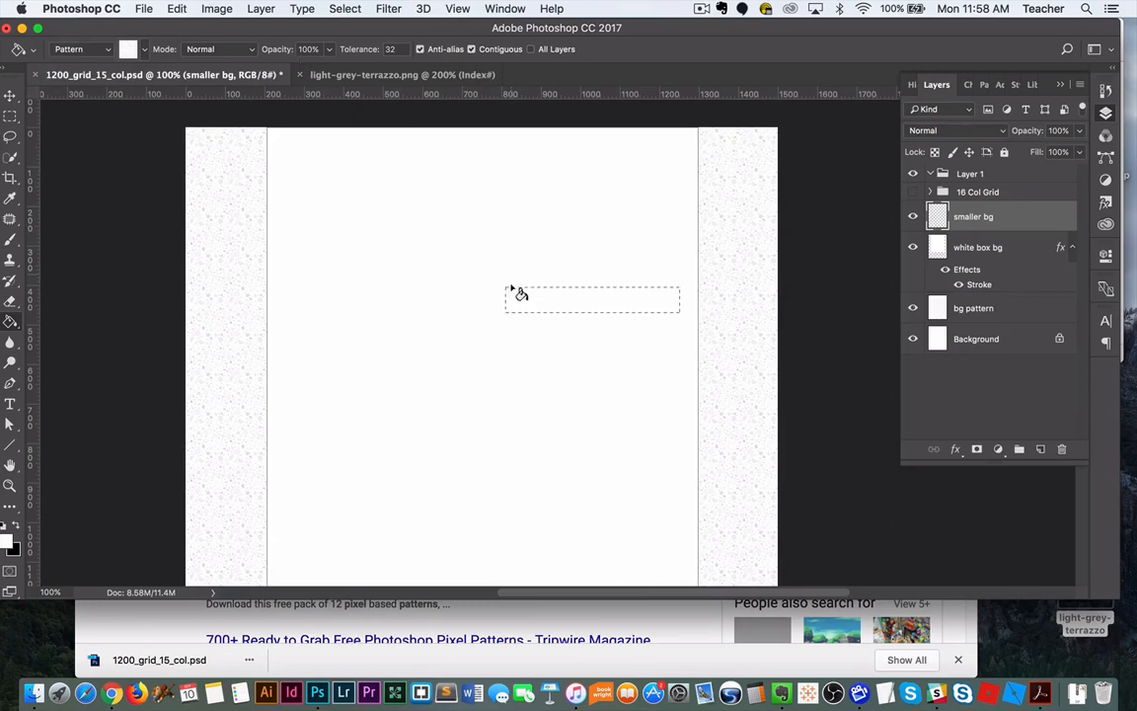
mouse_move(552, 304)
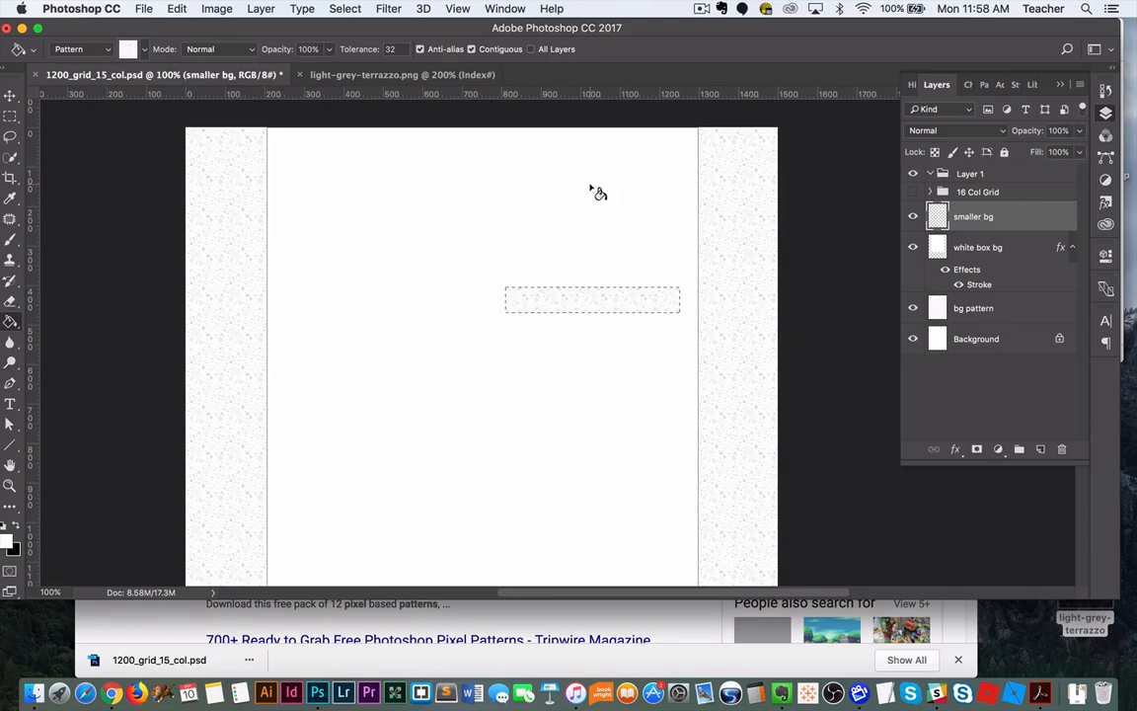
mouse_move(620, 61)
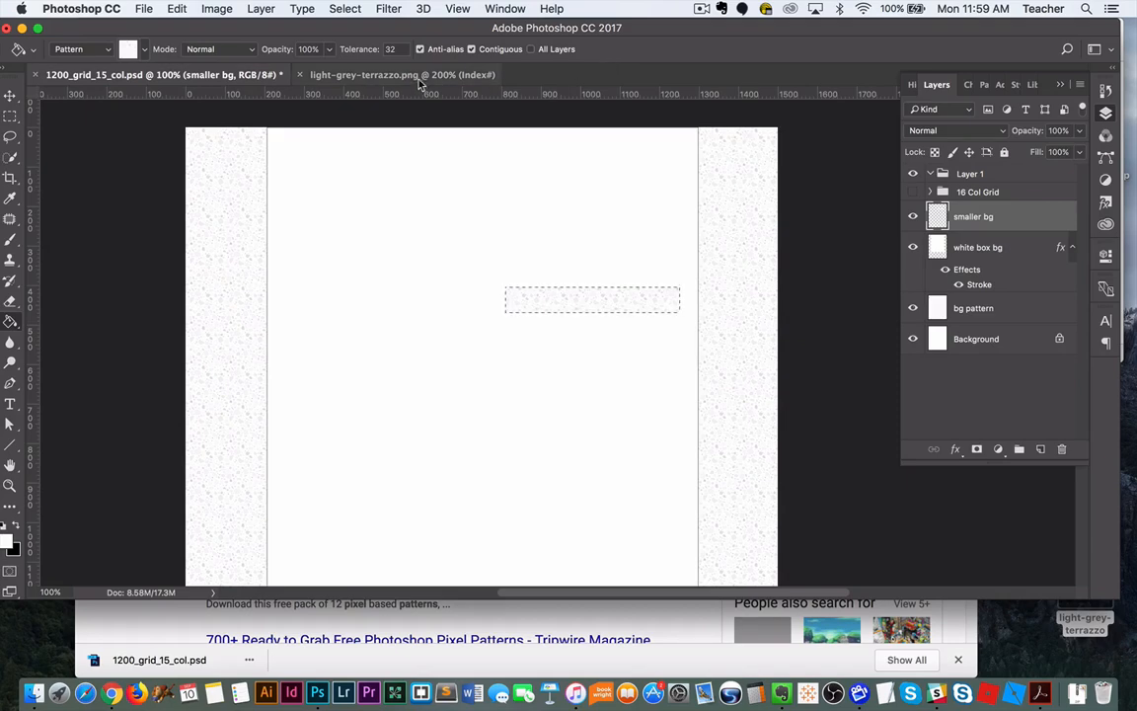
click(178, 8)
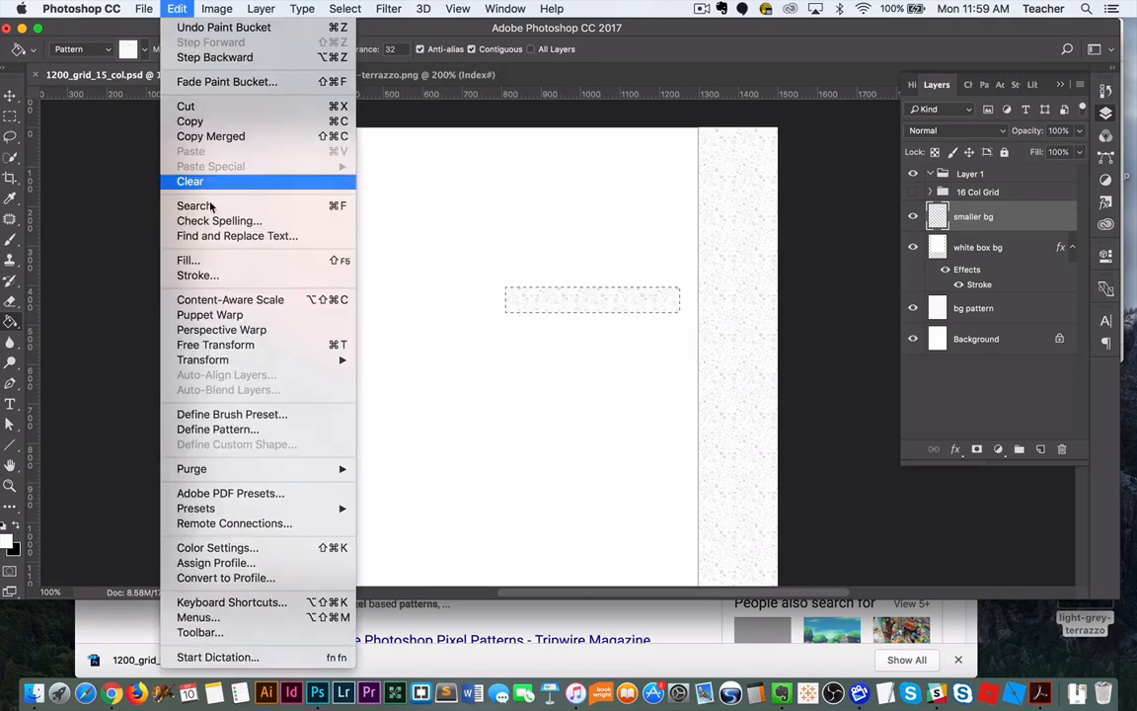
mouse_move(217, 431)
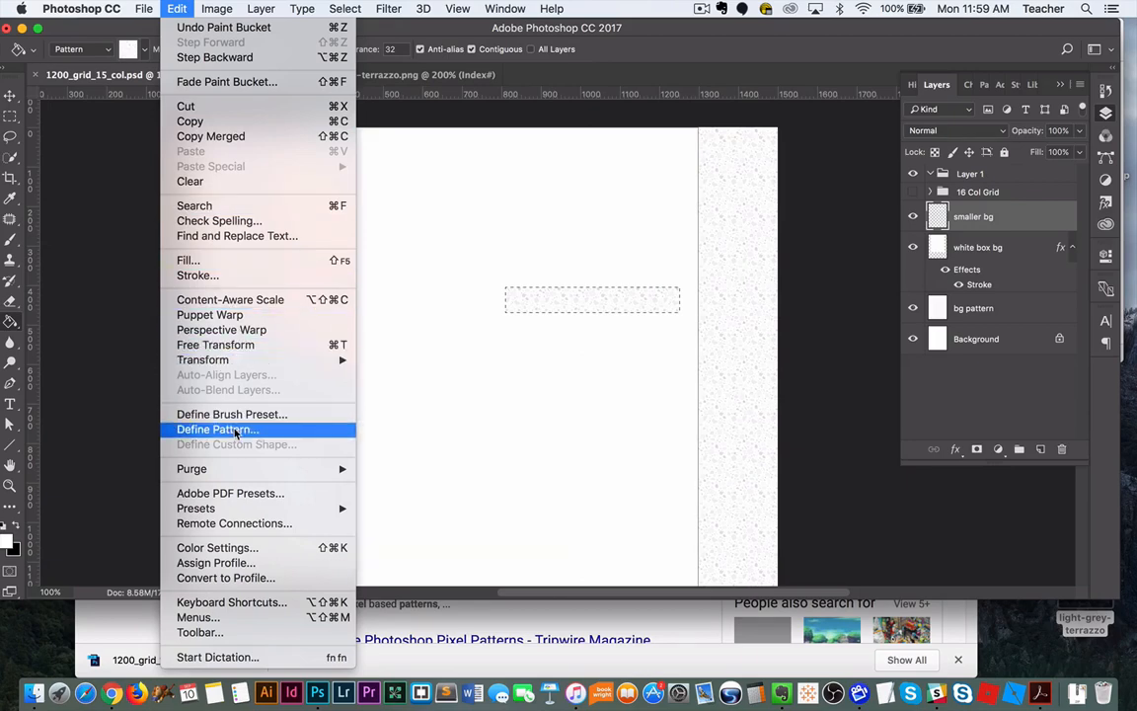
click(422, 8)
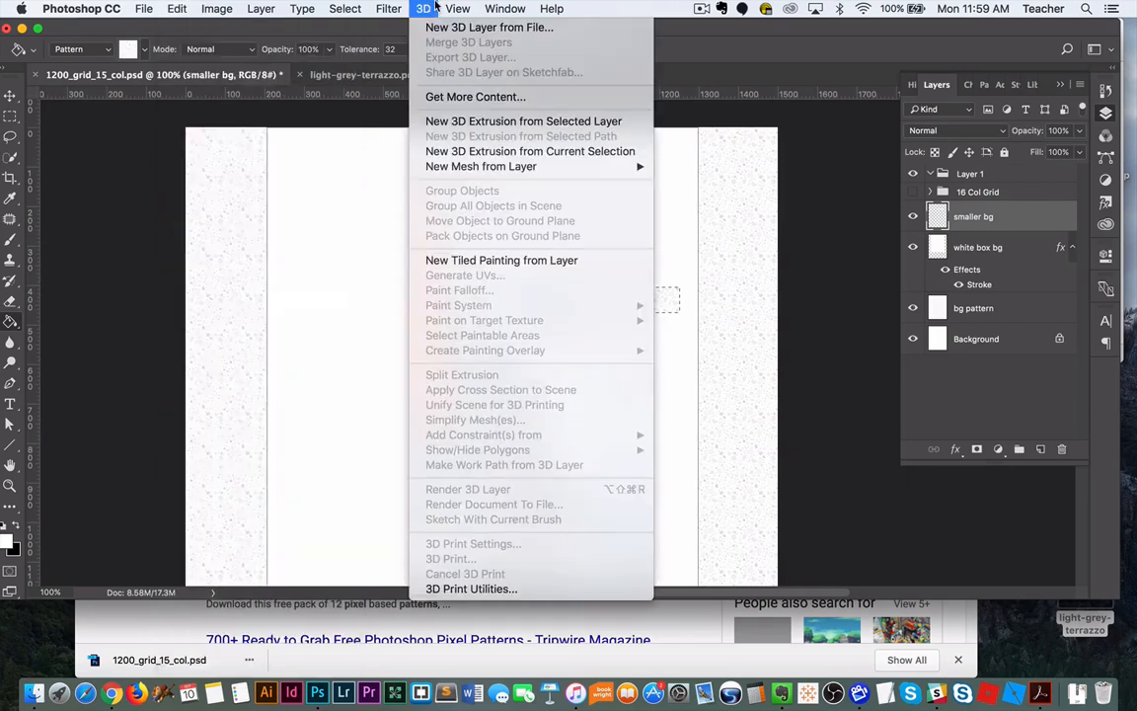